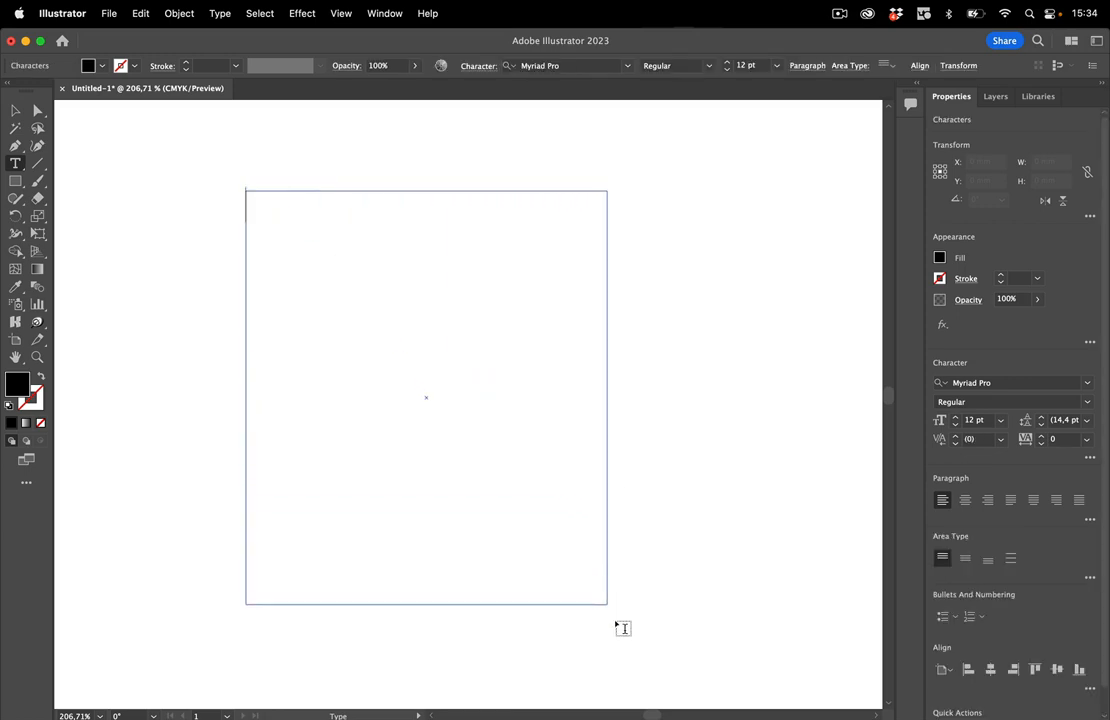
Type the dash-bulleted entries NFKGLA, ngkdlfh and ghksög in the area text frame.
type("NFKGLA")
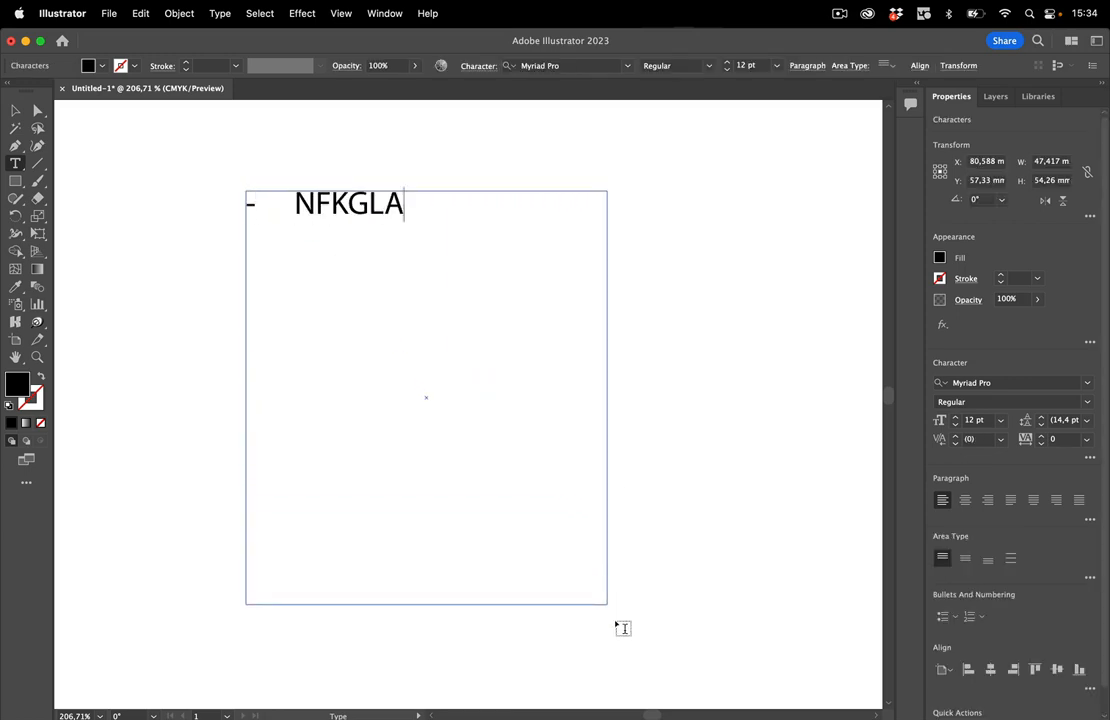
type("ngkdlfh")
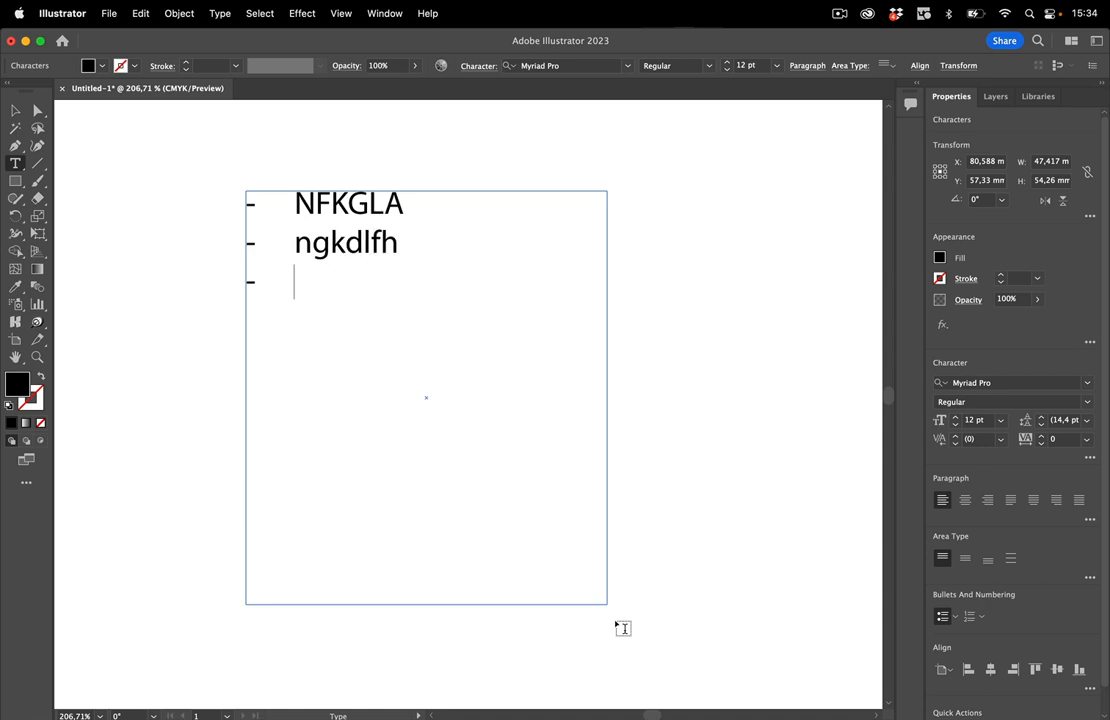
type("ghksög")
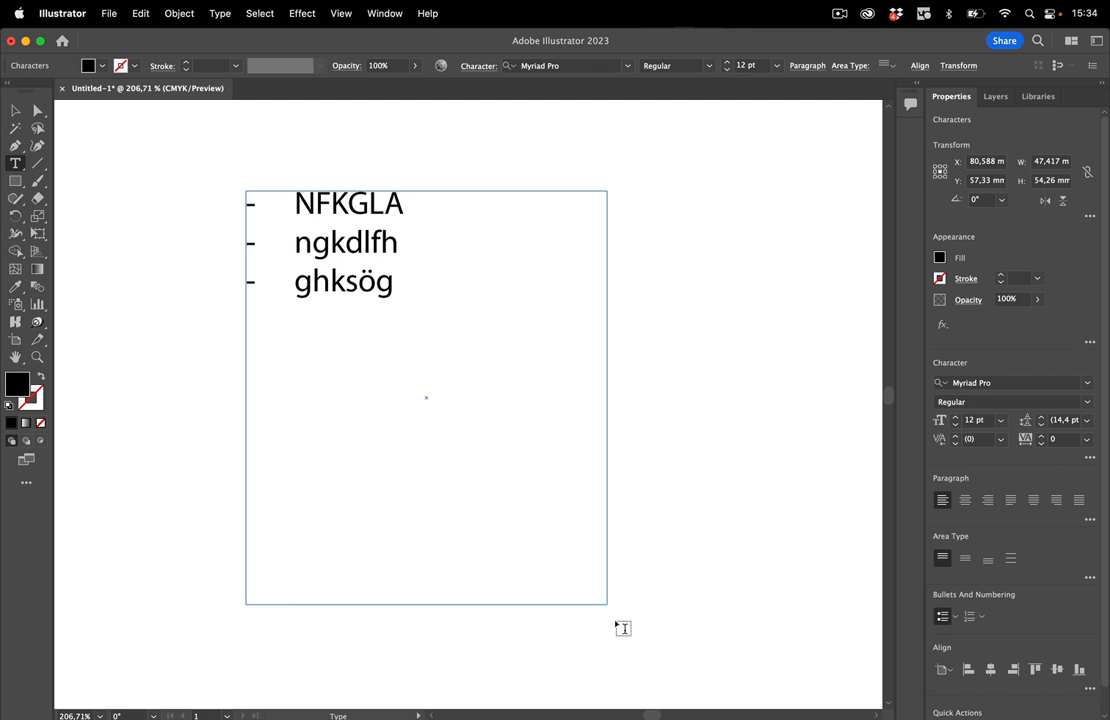
left_click(394, 280)
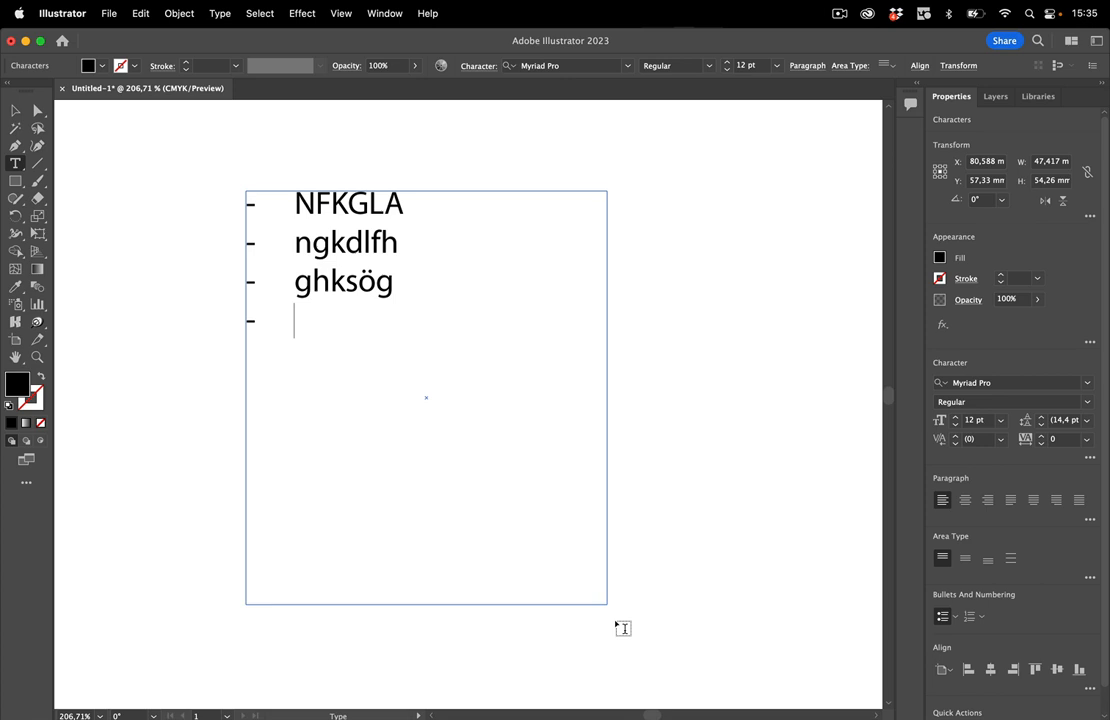
Add list entries ndfjkg, dfhnajklfdh, fgjhslfgh, gfkslfgj and a >-marked gflöj.
type("ndfjkg")
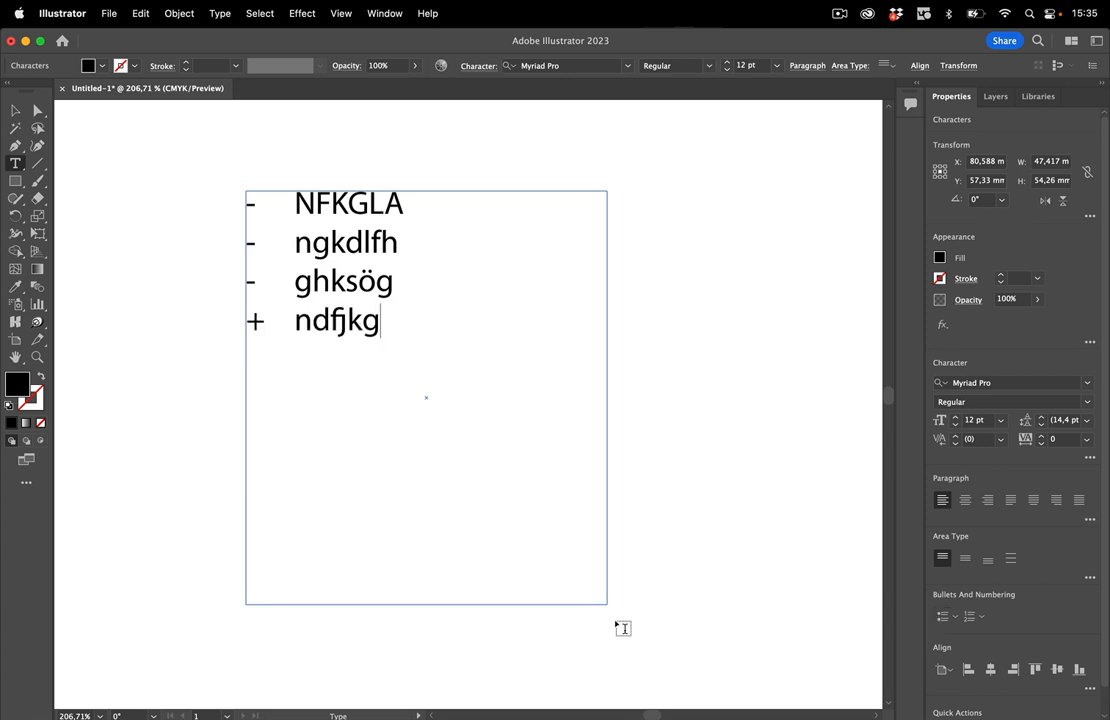
type("dfhnajklfdh")
type("#")
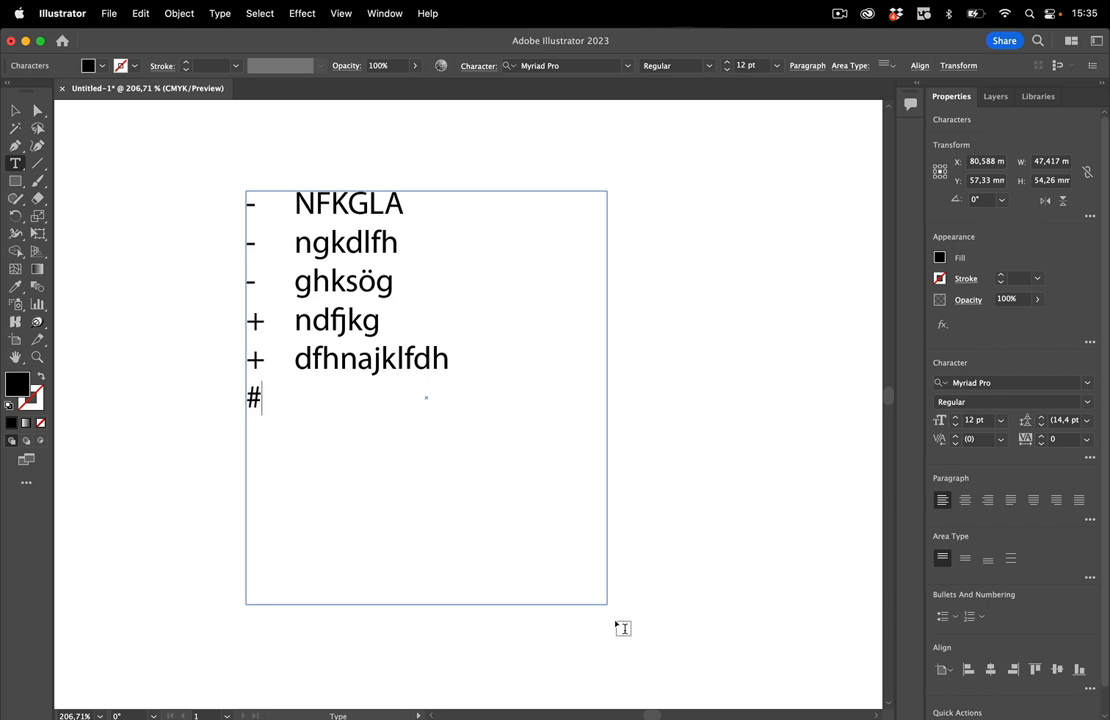
type("fgjhslfgh")
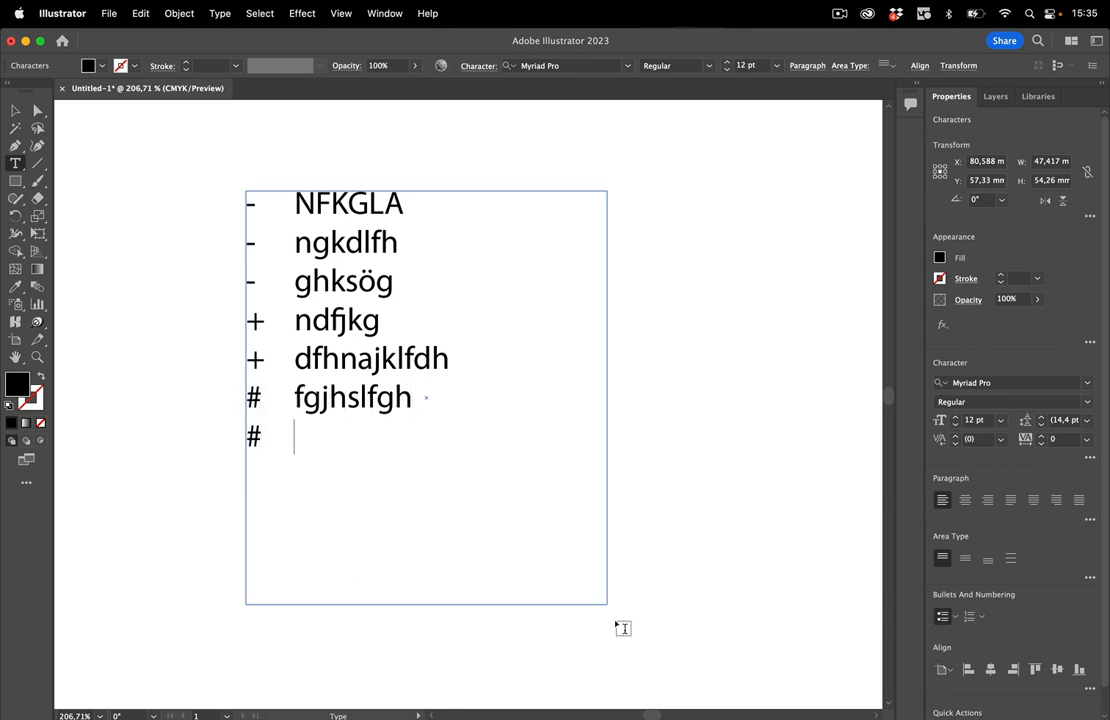
type("gfkslfgj")
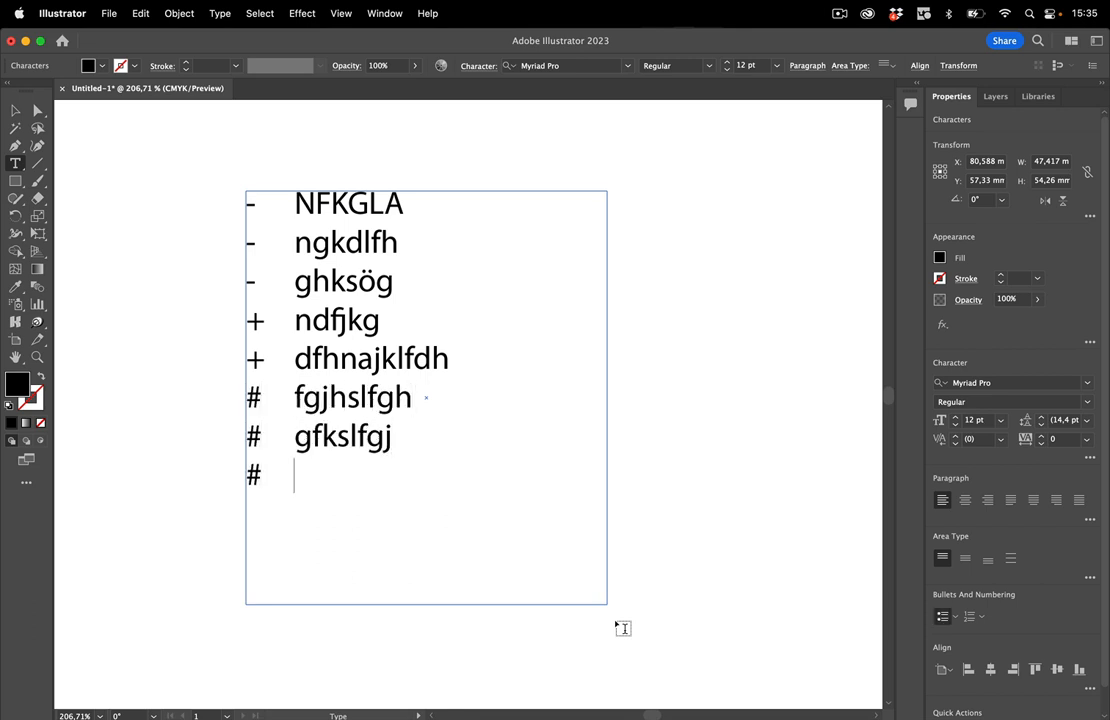
type(">")
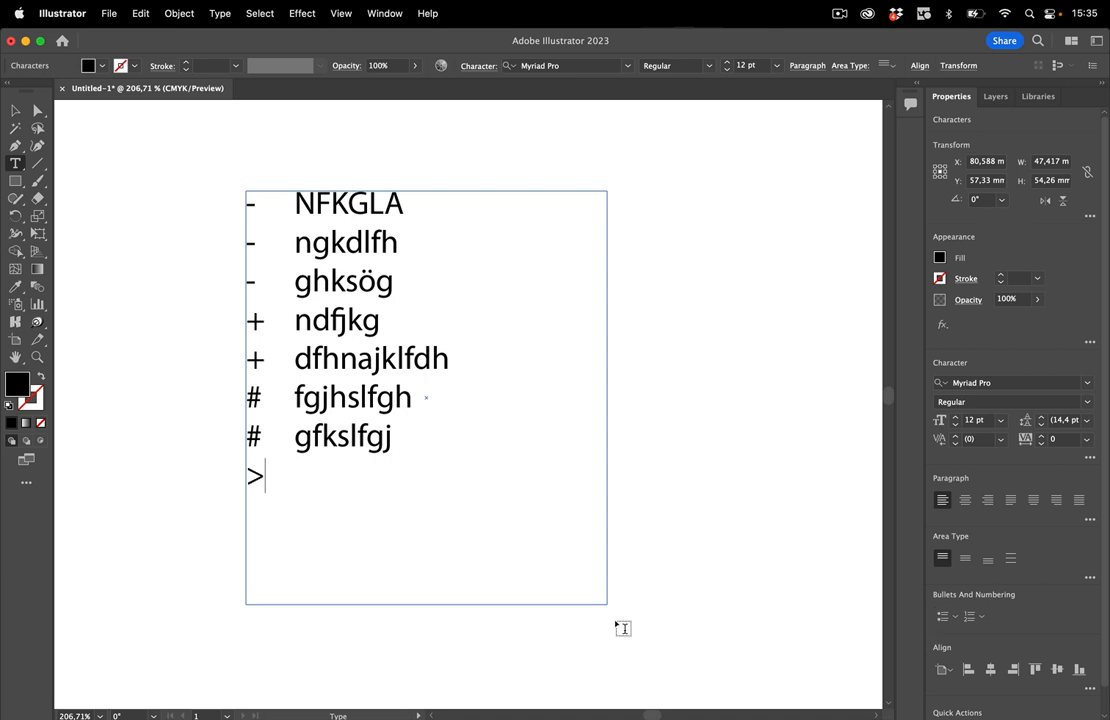
type("gflöj")
type("> gkflsh")
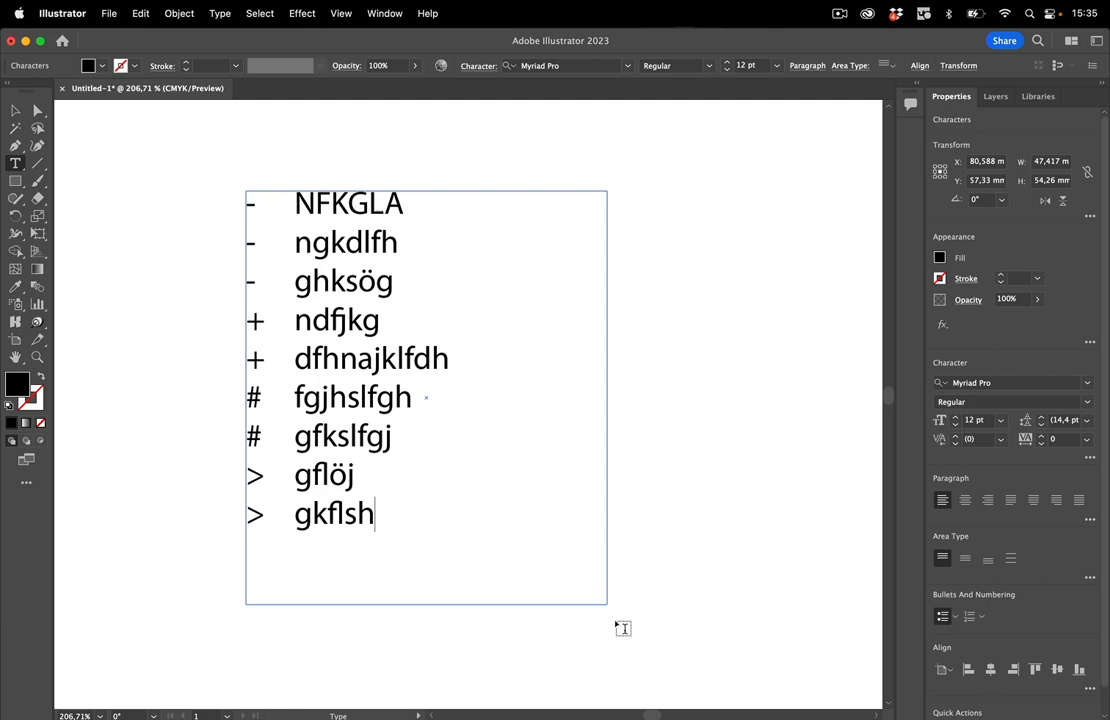
Add the entry djfk on a new line, then leave the frame for a new text area.
key("enter")
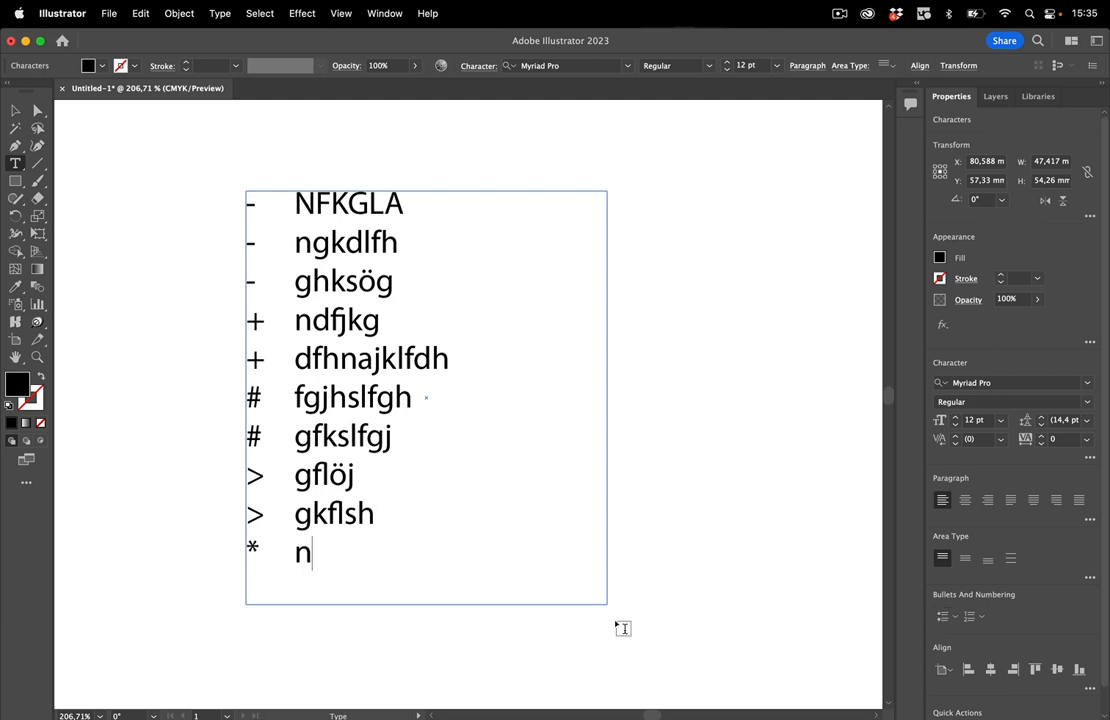
type("djfk")
type("* ndfgkl")
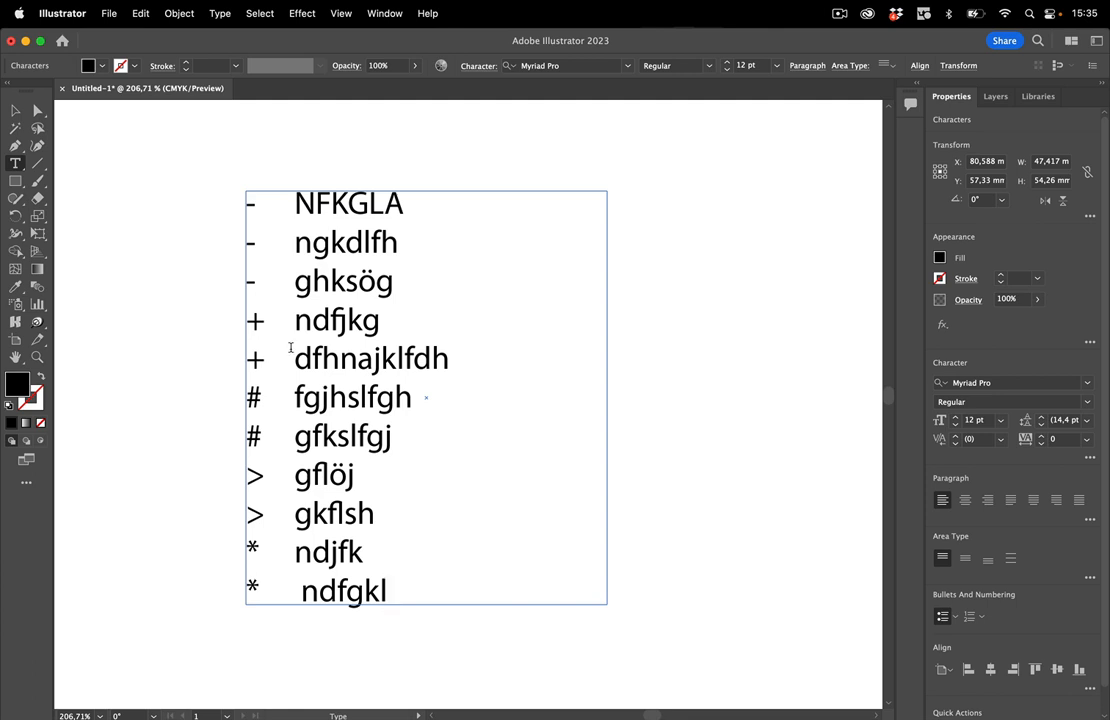
left_click(388, 590)
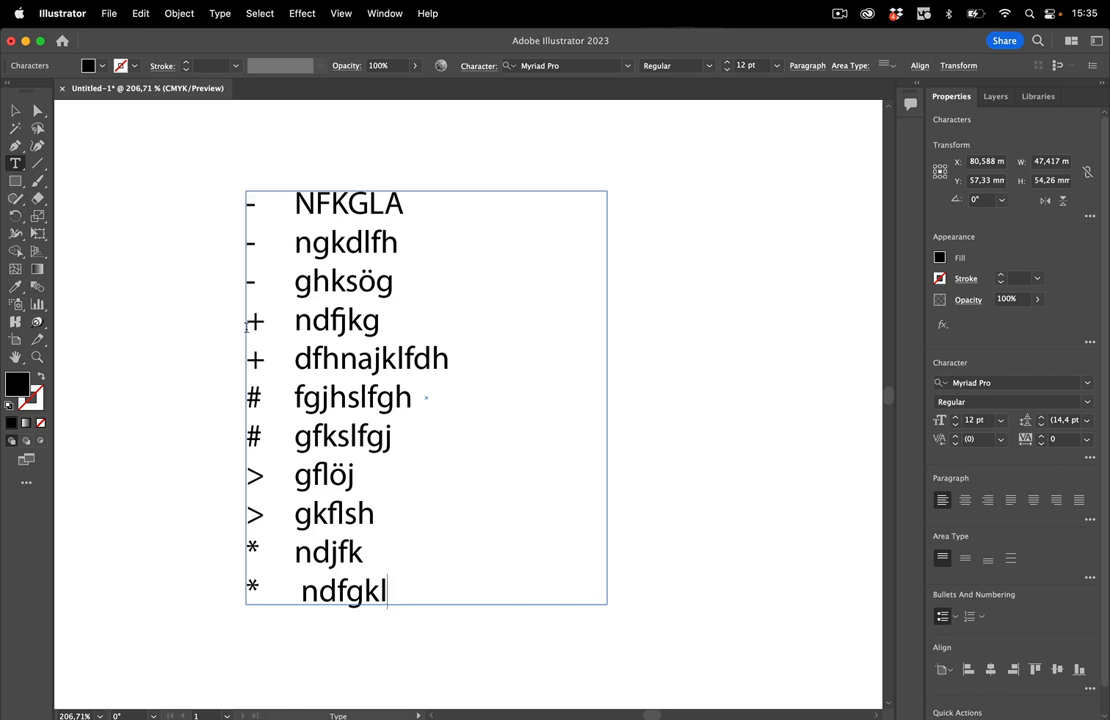
left_click(15, 111)
type("fgjkoslgpfj")
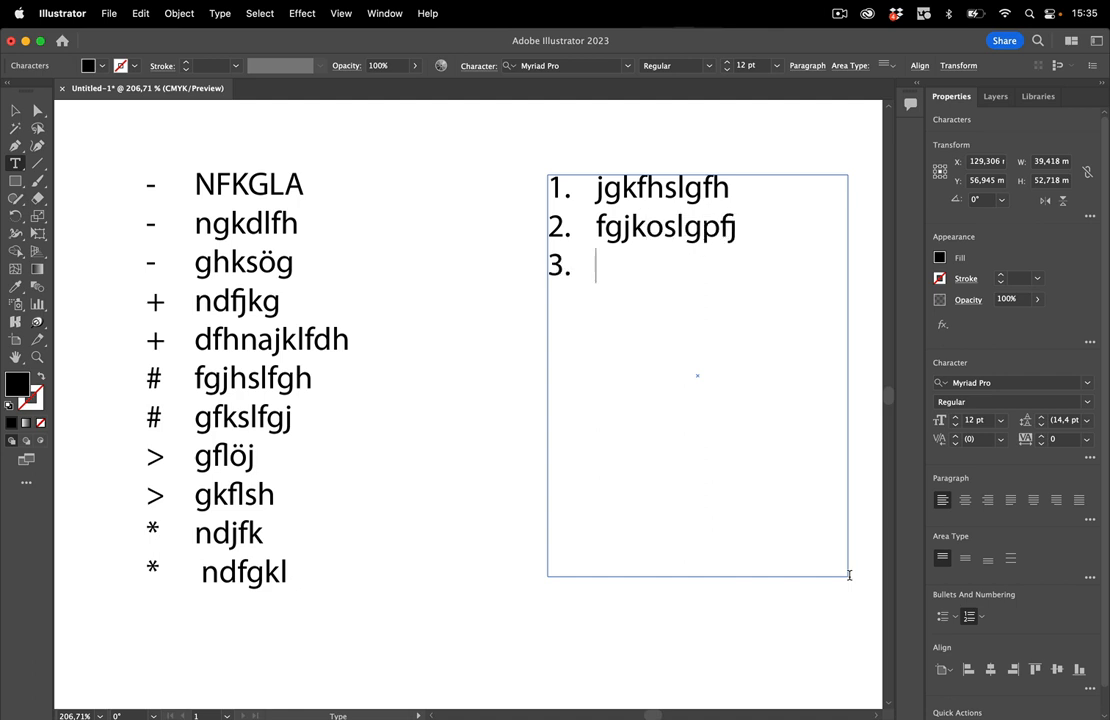
Type the third numbered entry fgjhklsöfgjh to complete the second list.
type("fgjhklsöfgjh")
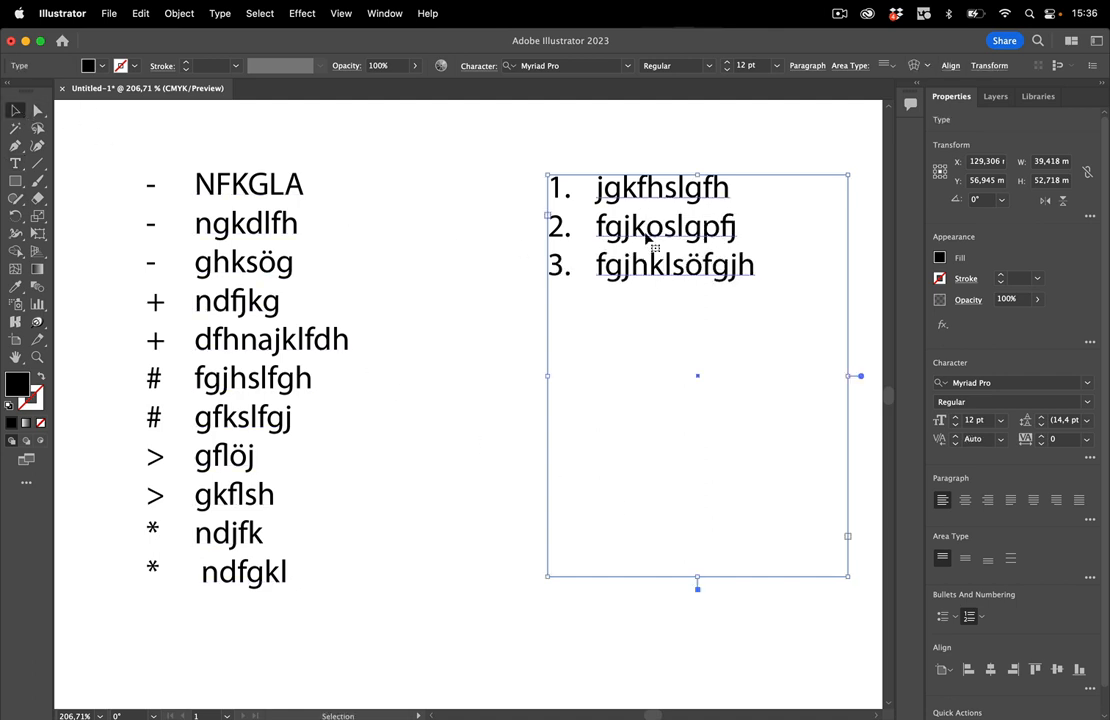
mouse_move(760, 270)
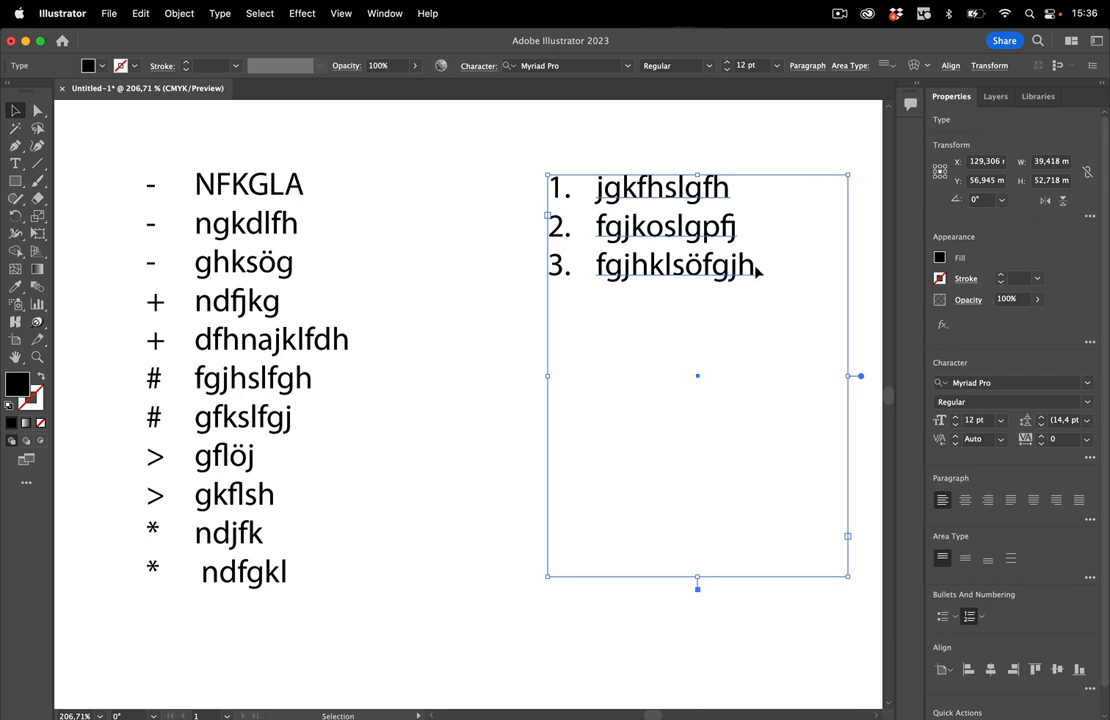
mouse_move(761, 272)
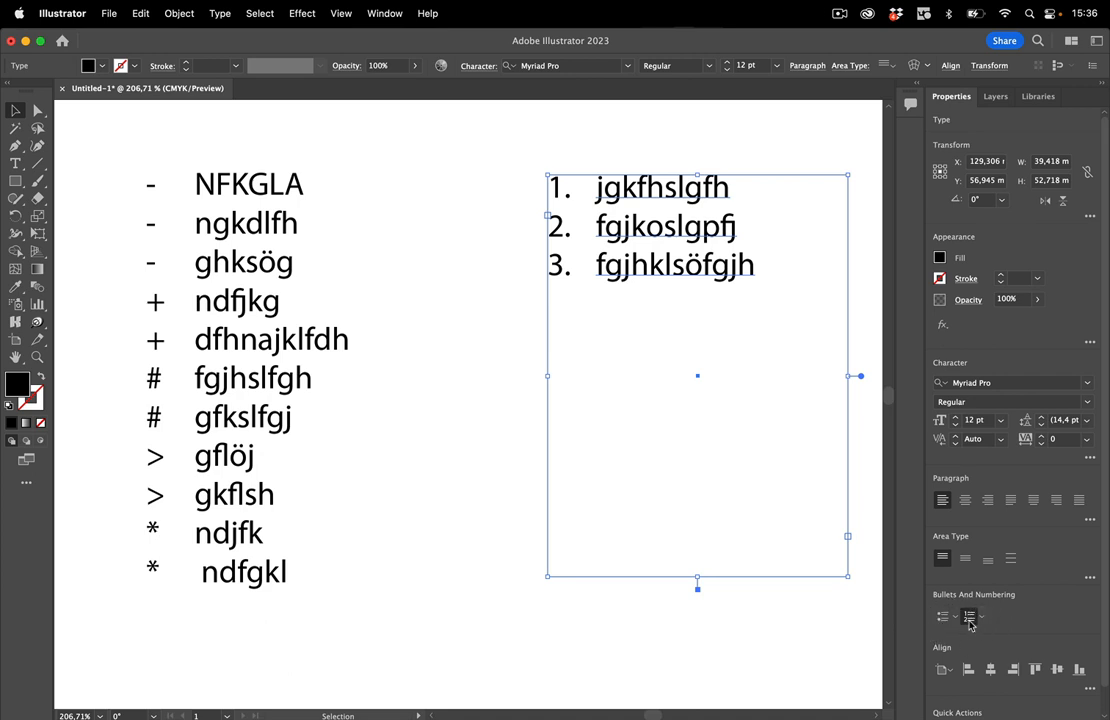
left_click(968, 616)
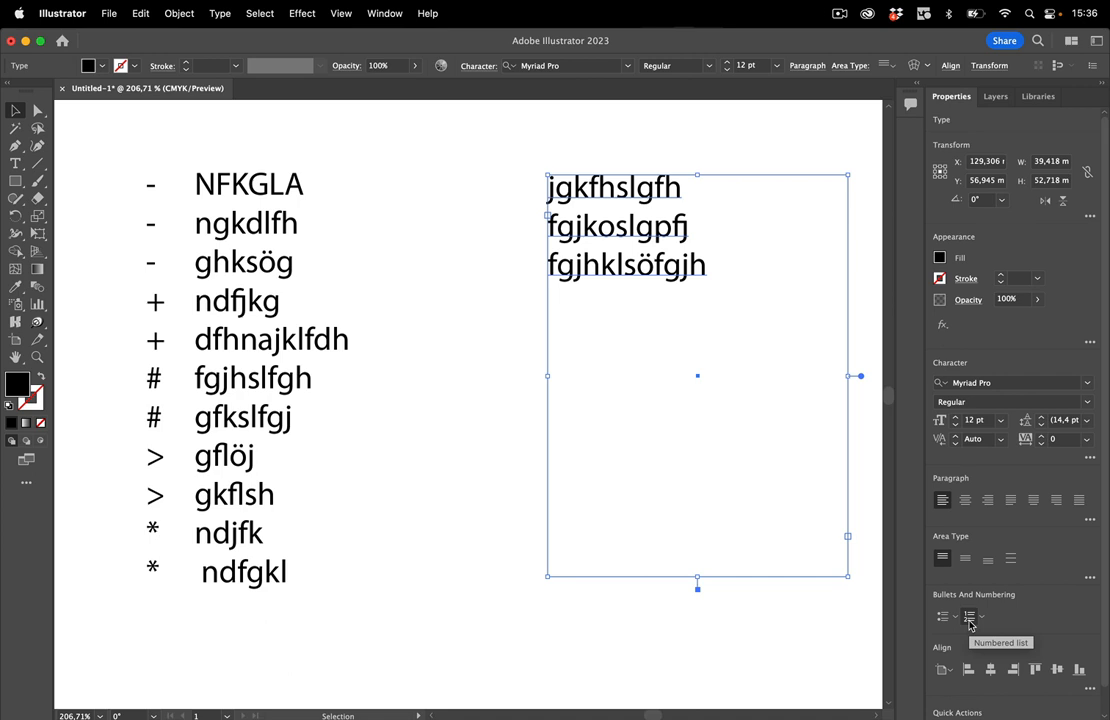
left_click(968, 615)
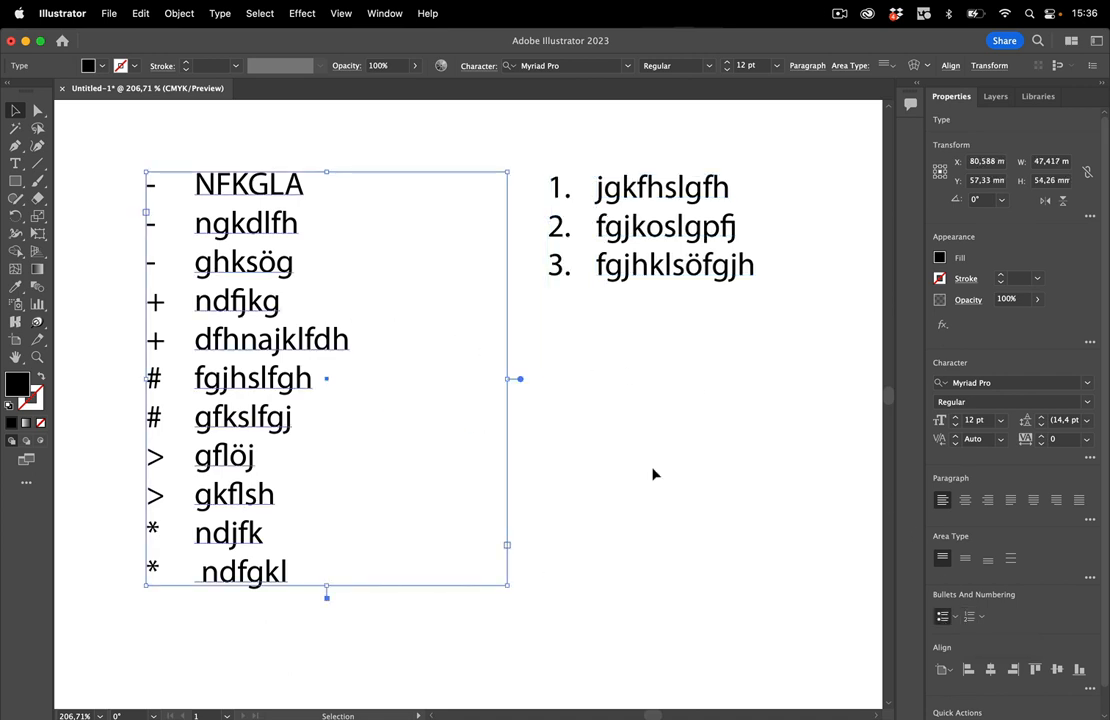
mouse_move(637, 362)
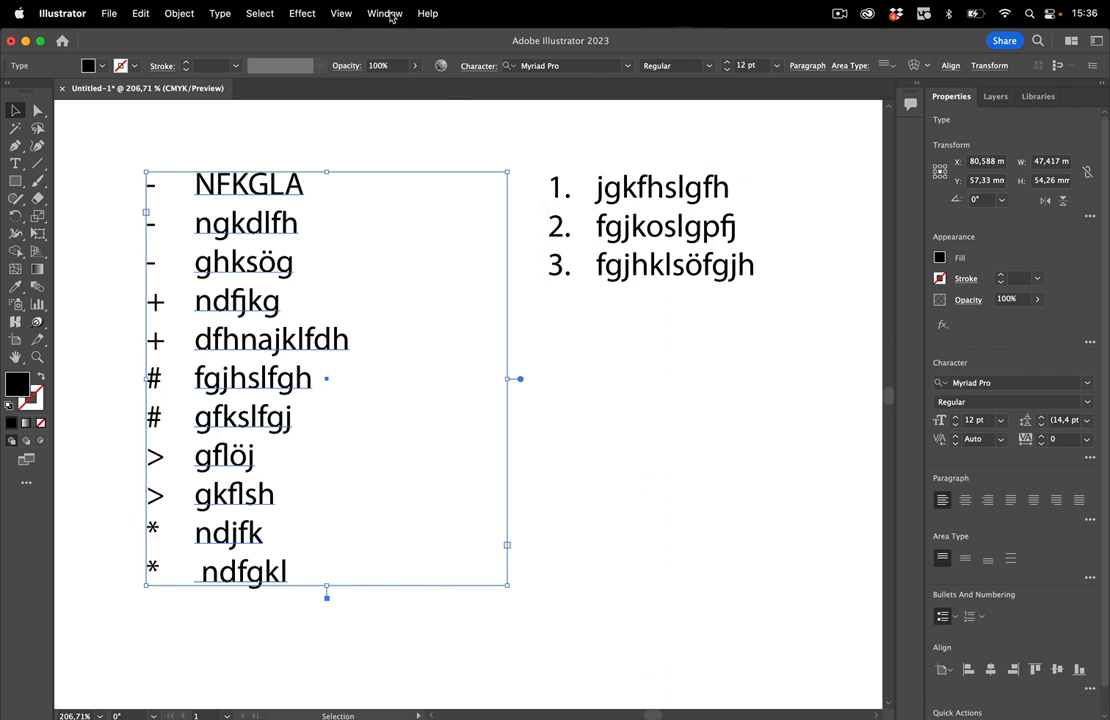
Show the Paragraph panel's bullet choices, view the Bullets and Numbering dialog, and cancel it unchanged.
left_click(385, 13)
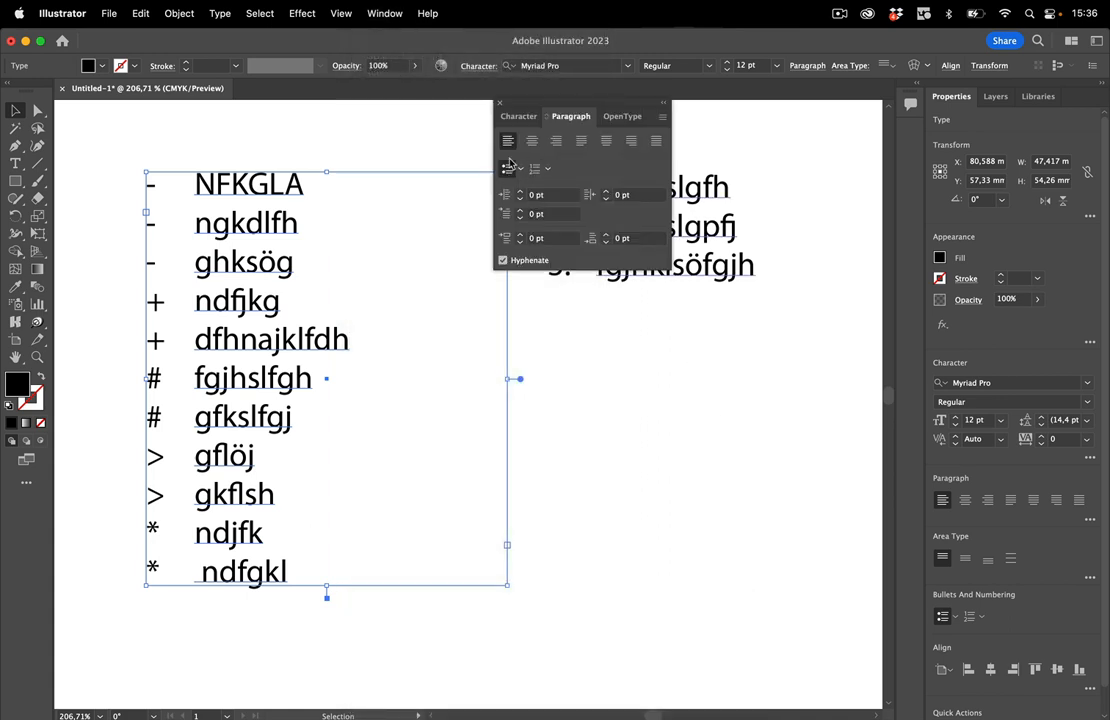
left_click(507, 168)
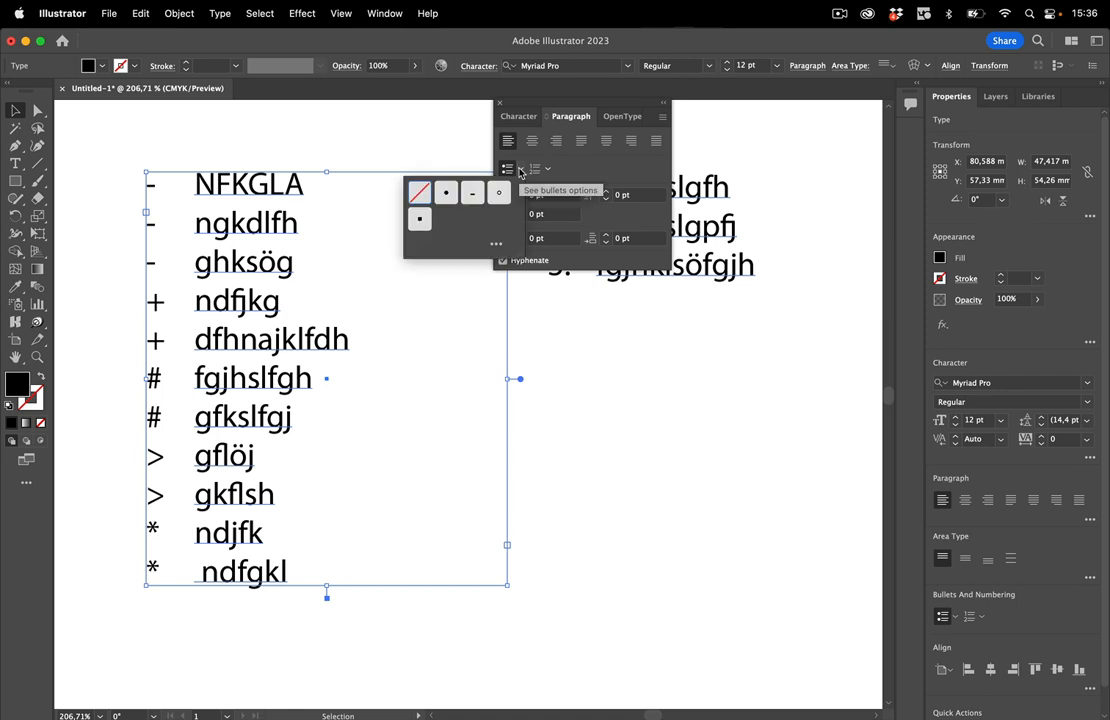
left_click(560, 190)
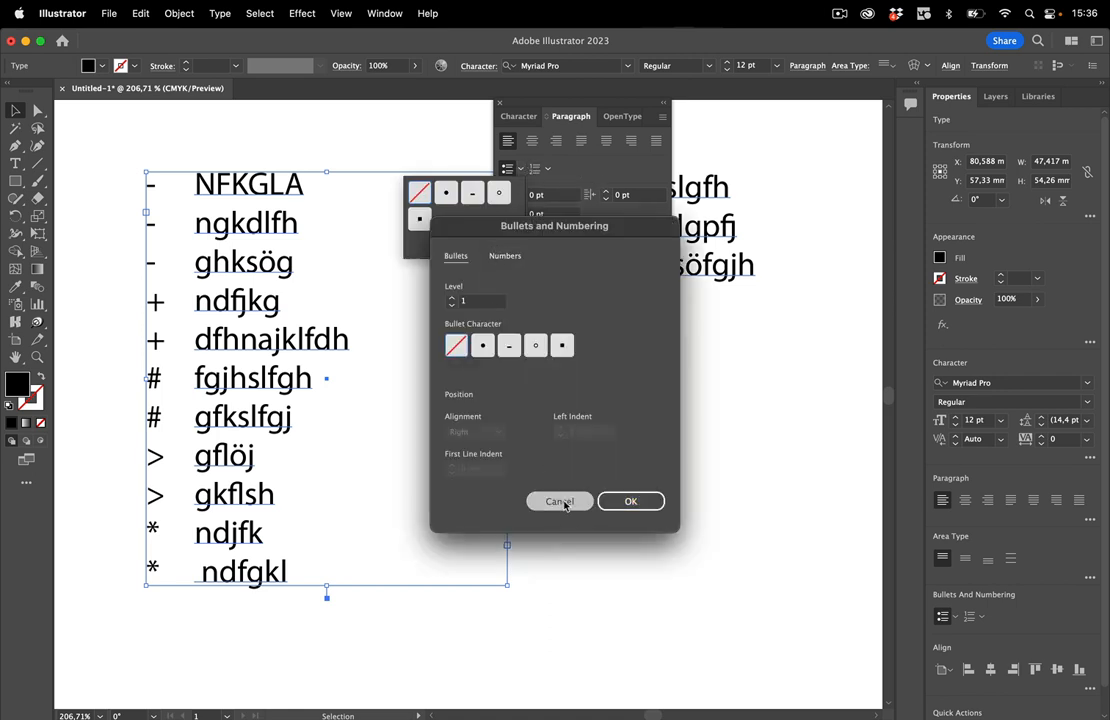
left_click(559, 501)
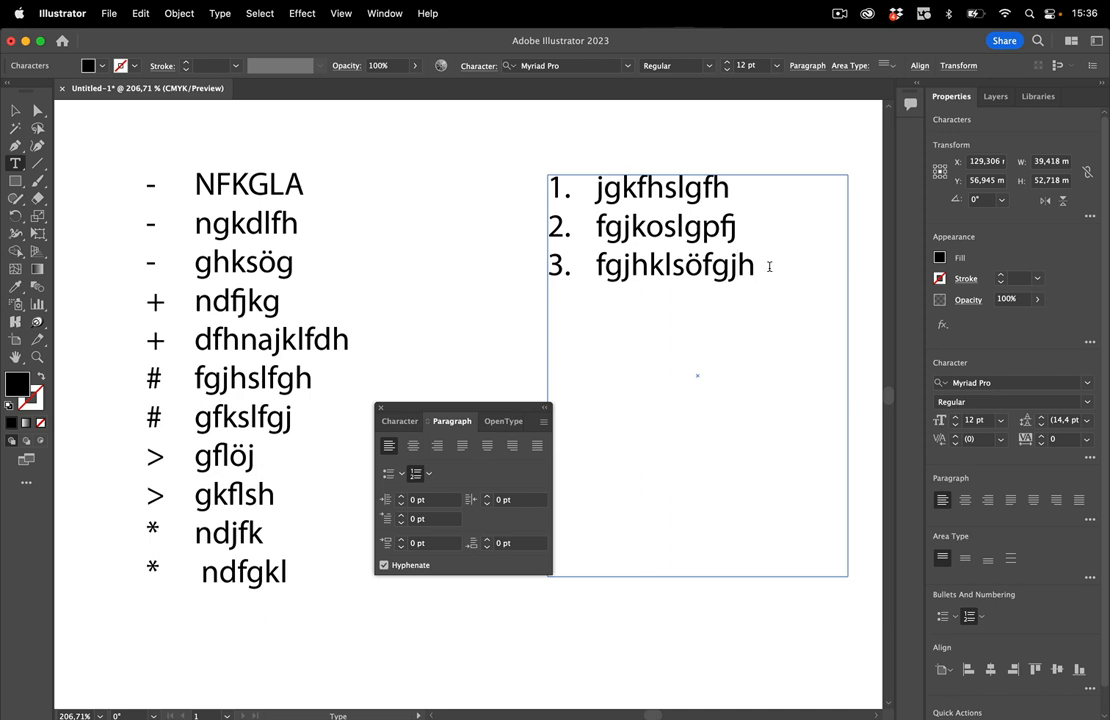
Type the fourth numbered entry blnösjkfnög and end text editing in the frame.
type("bln")
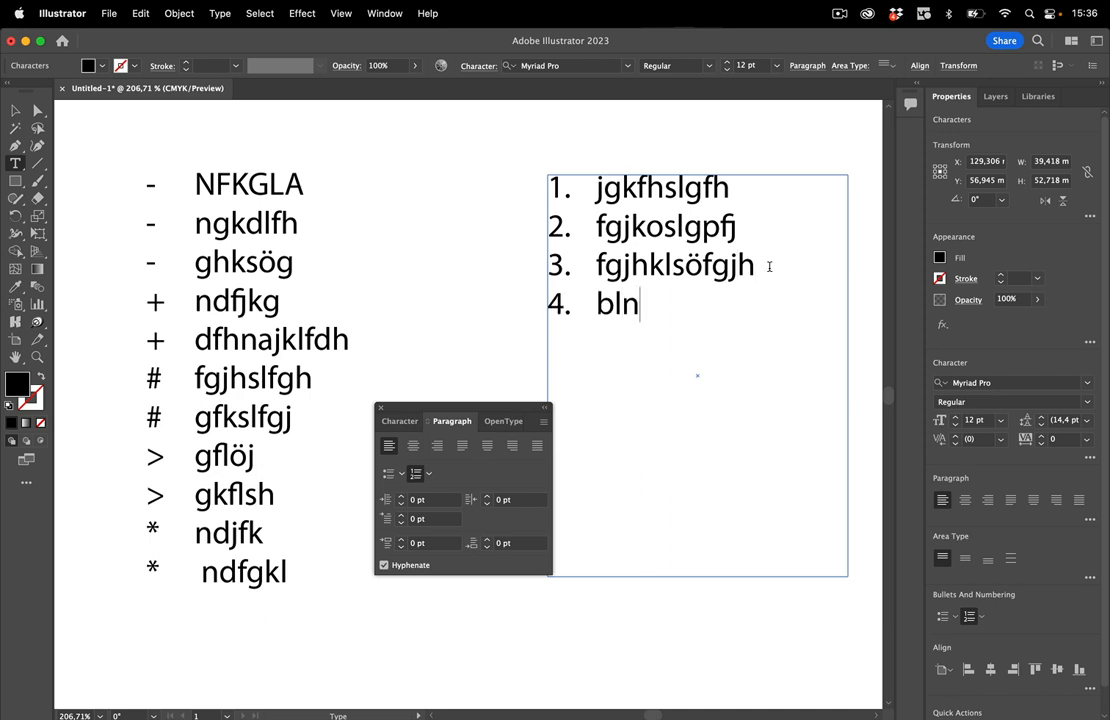
type("ösjkfnög")
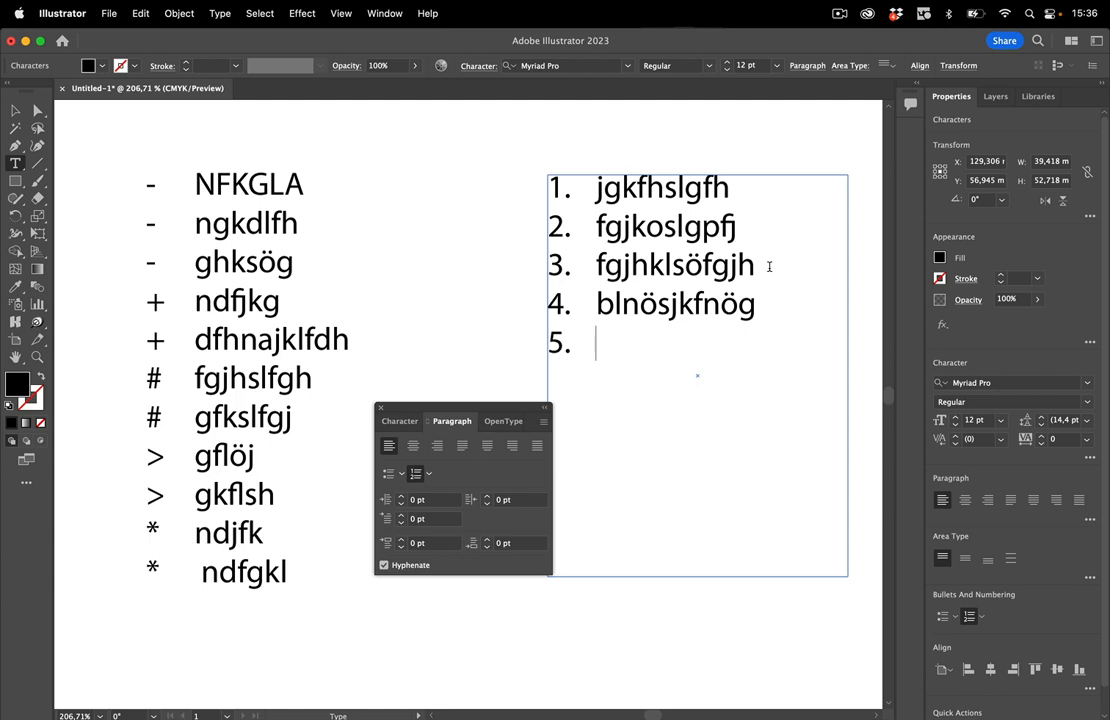
key("backspace")
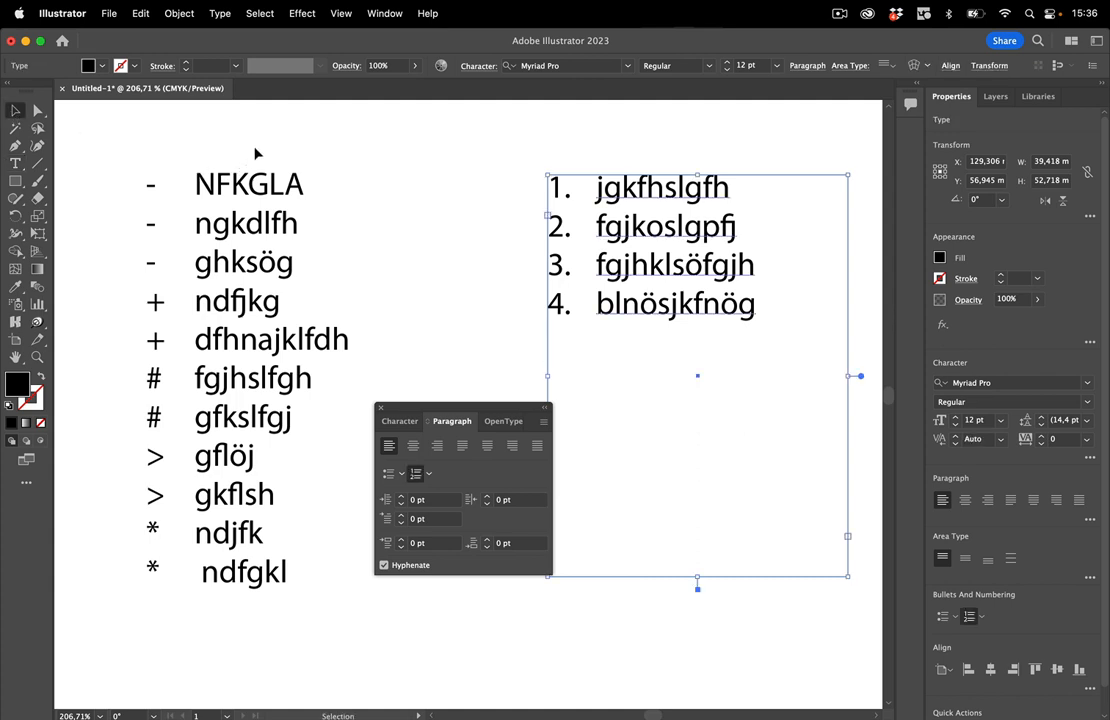
Turn off 'Automatic Bulleted and Numbered lists while typing' in the Type preferences and confirm.
left_click(260, 150)
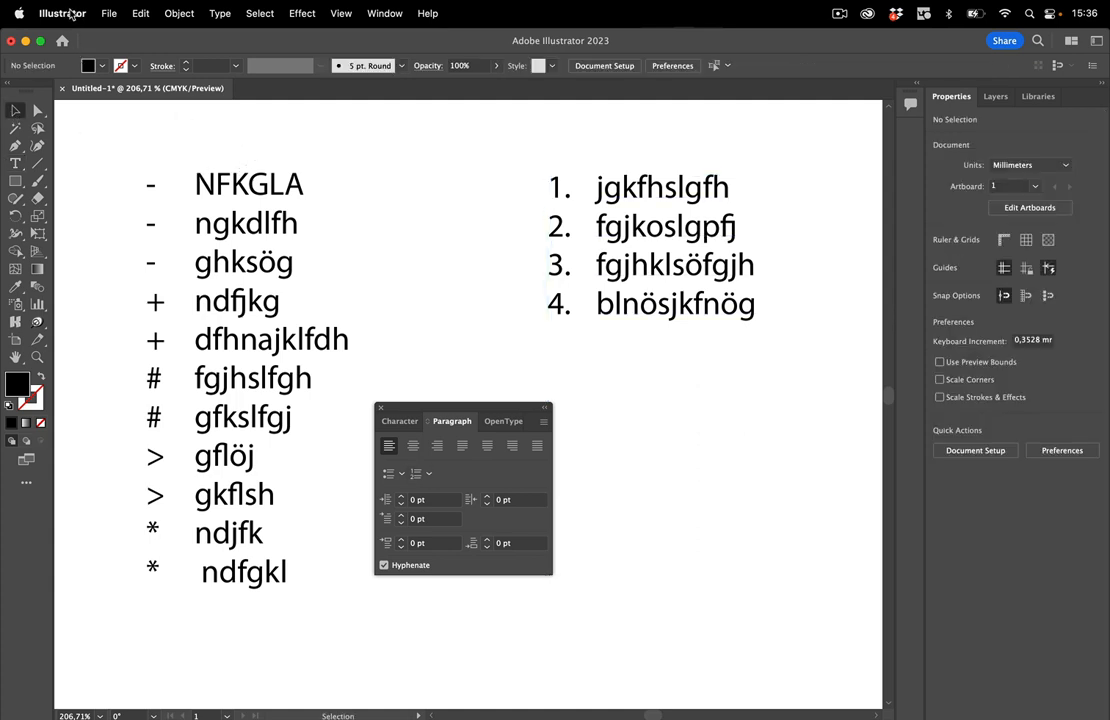
left_click(62, 13)
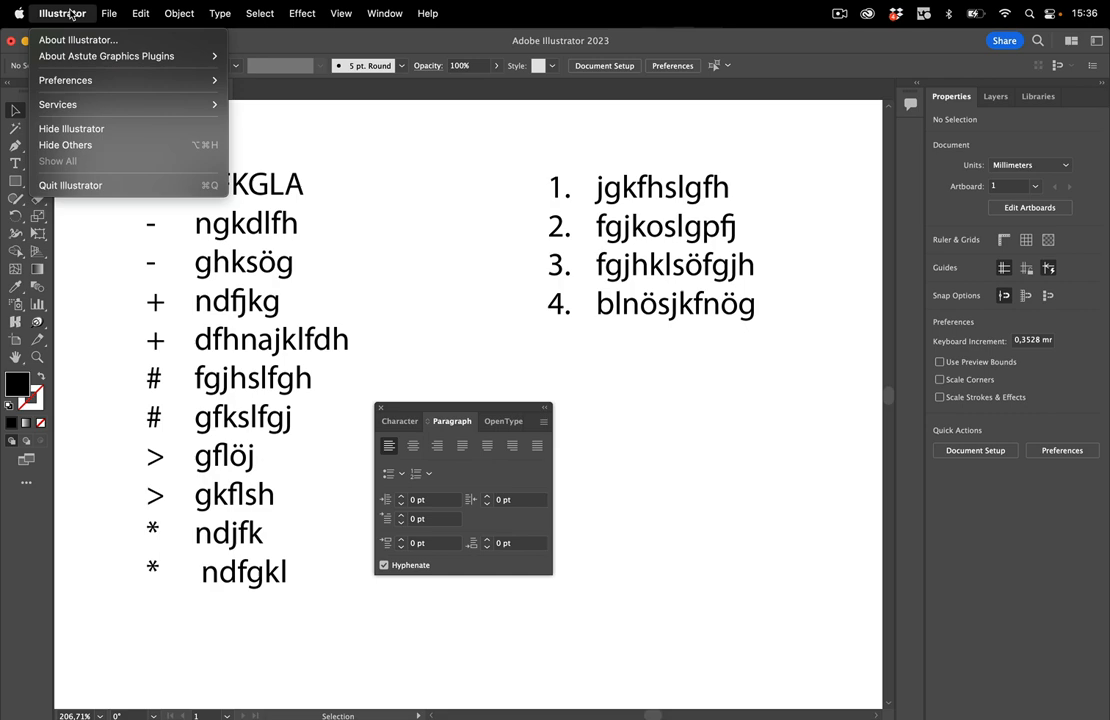
mouse_move(65, 80)
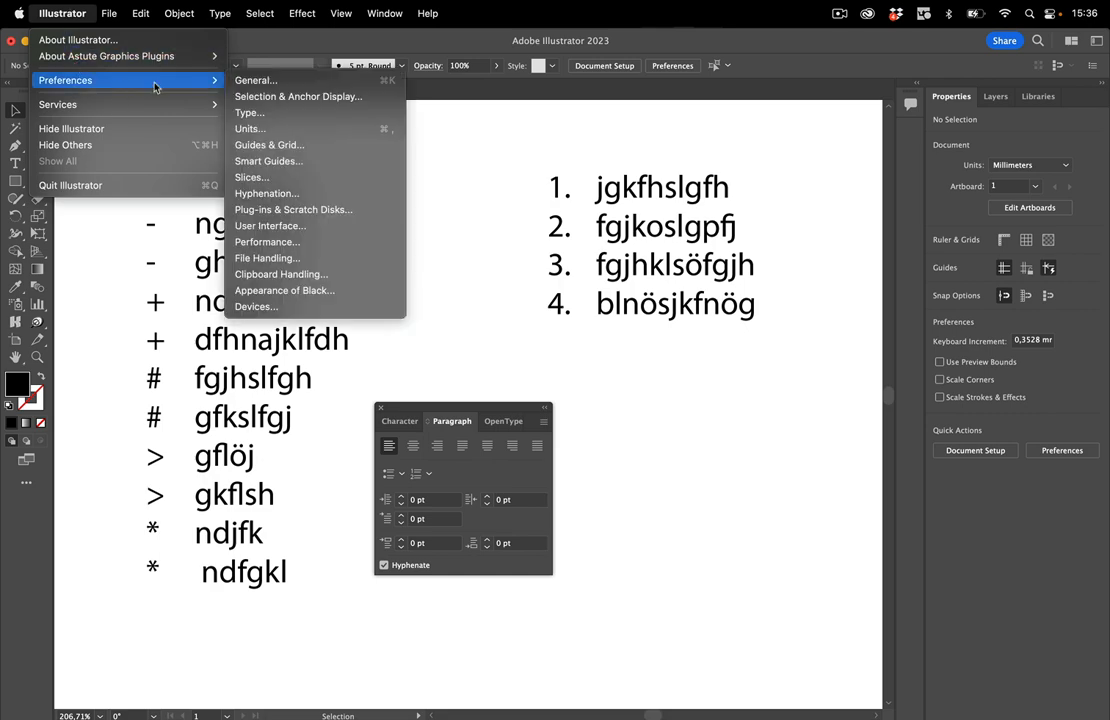
left_click(249, 112)
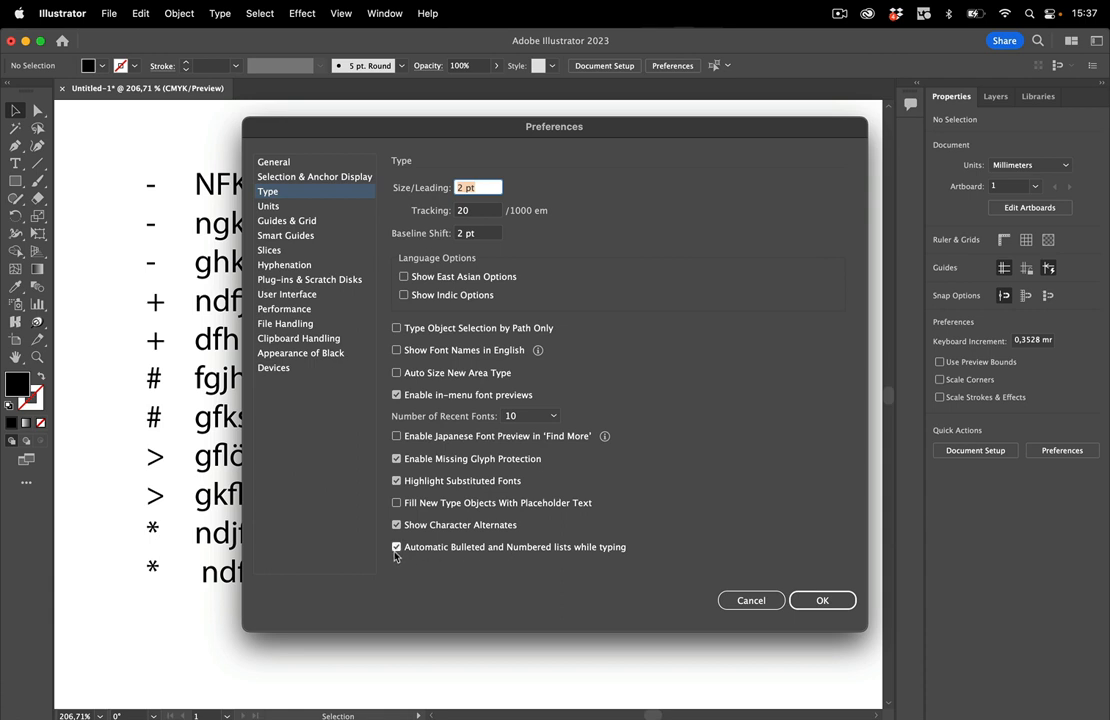
left_click(396, 547)
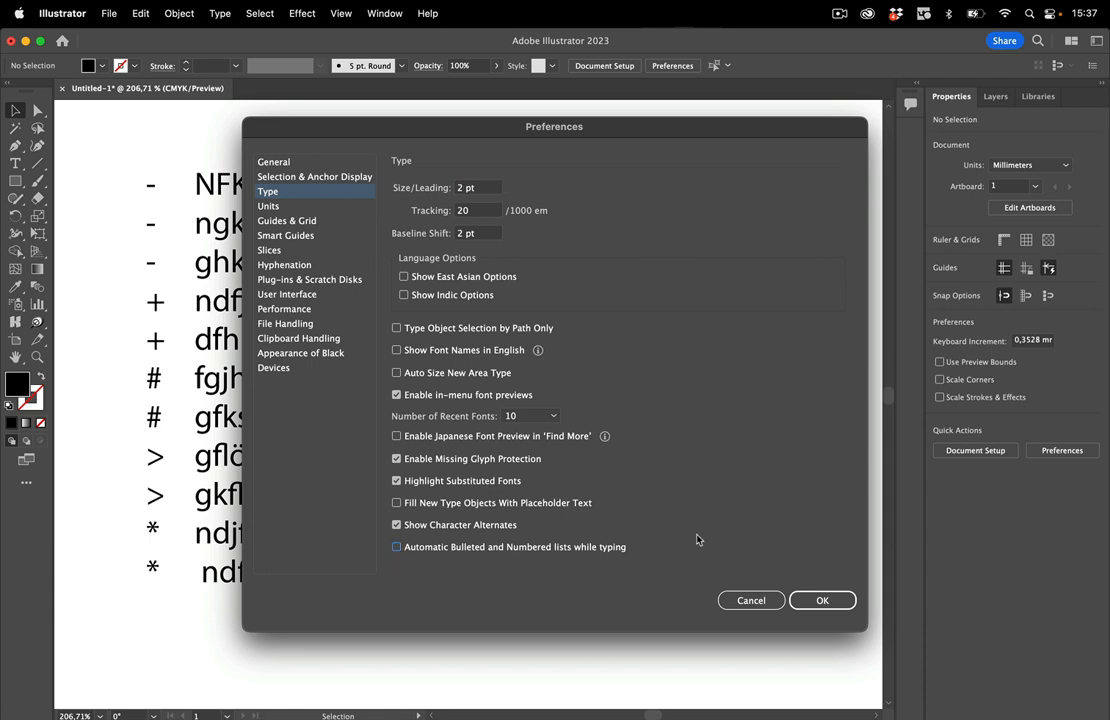
left_click(821, 600)
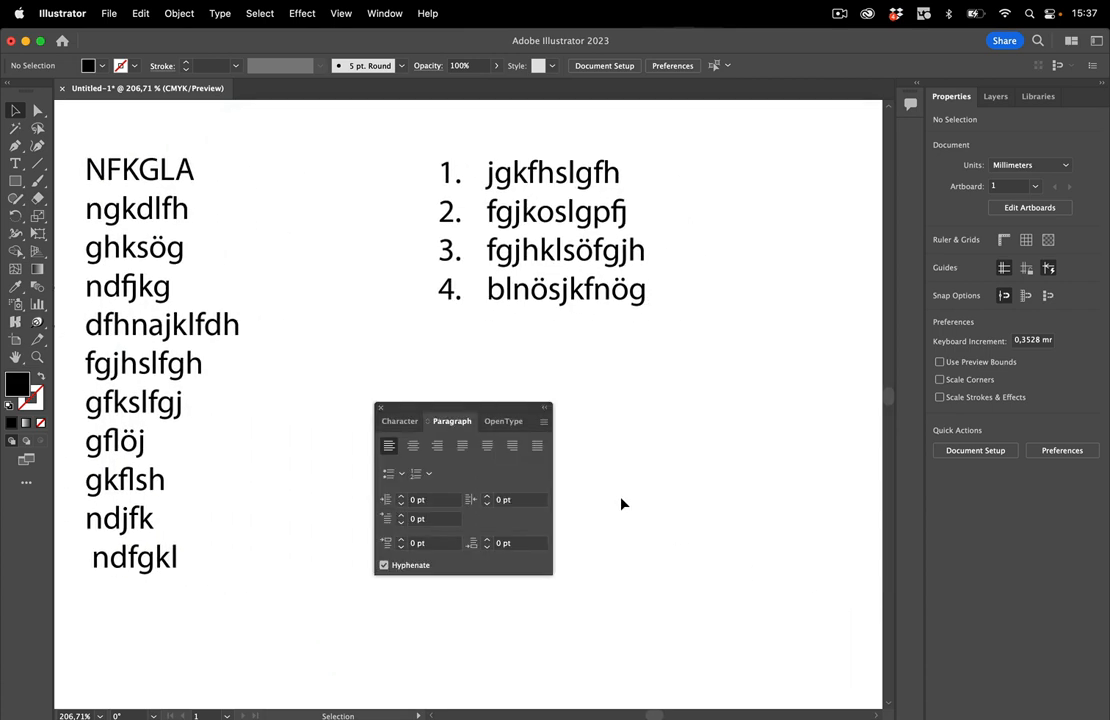
Start a new text area below the lists and type a dash entry gnklsfhgh as plain text.
scroll("down", 3)
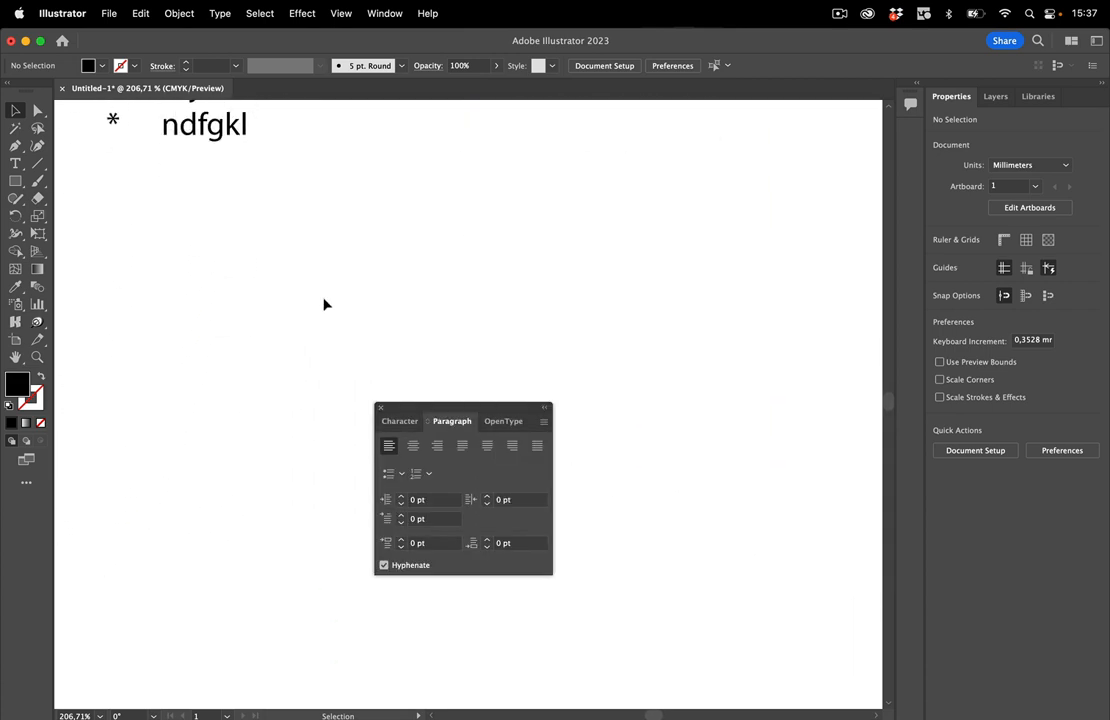
left_click(15, 163)
type("- nkghlasgdfkh")
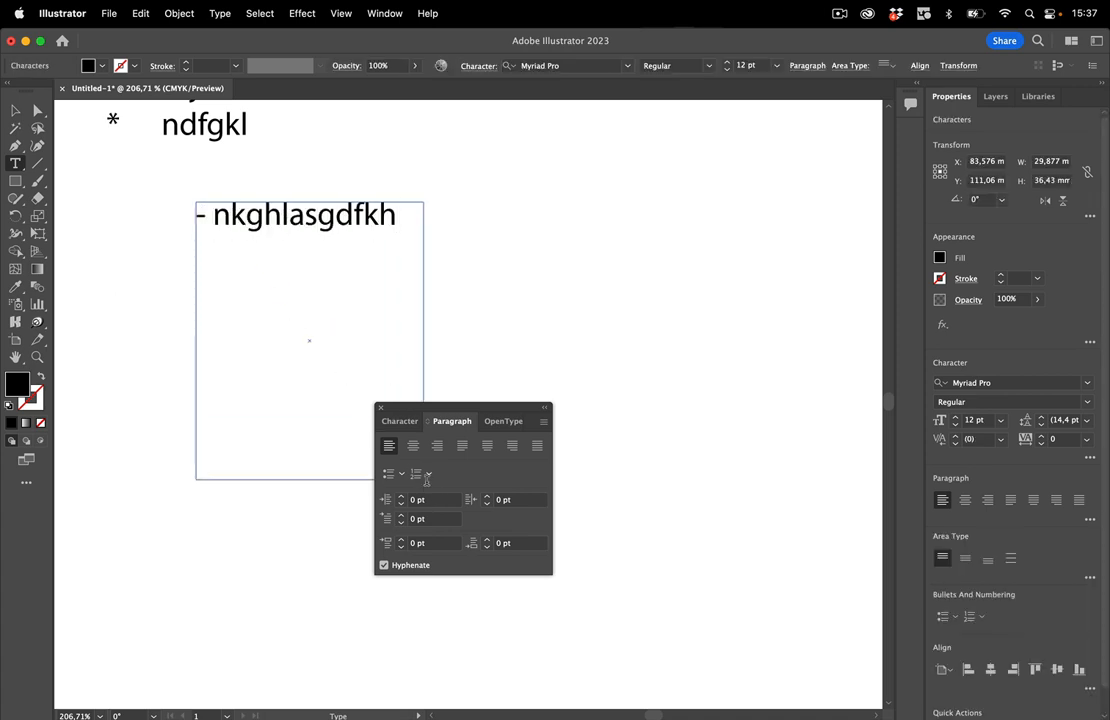
type("gnklsfhgh")
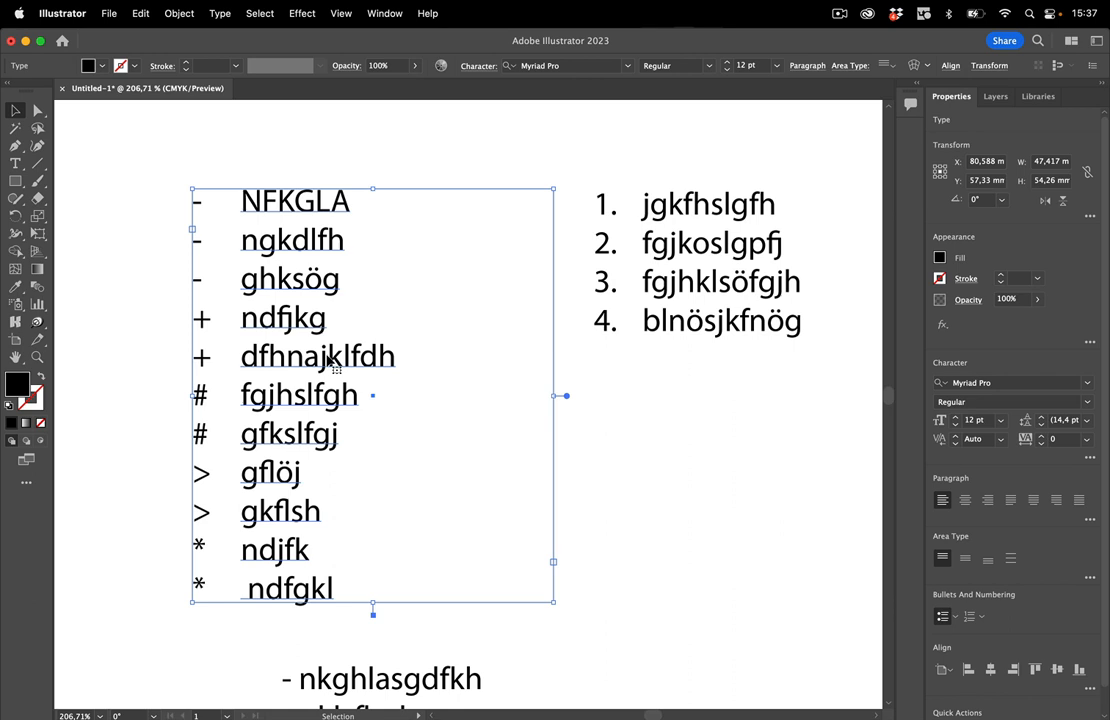
mouse_move(333, 283)
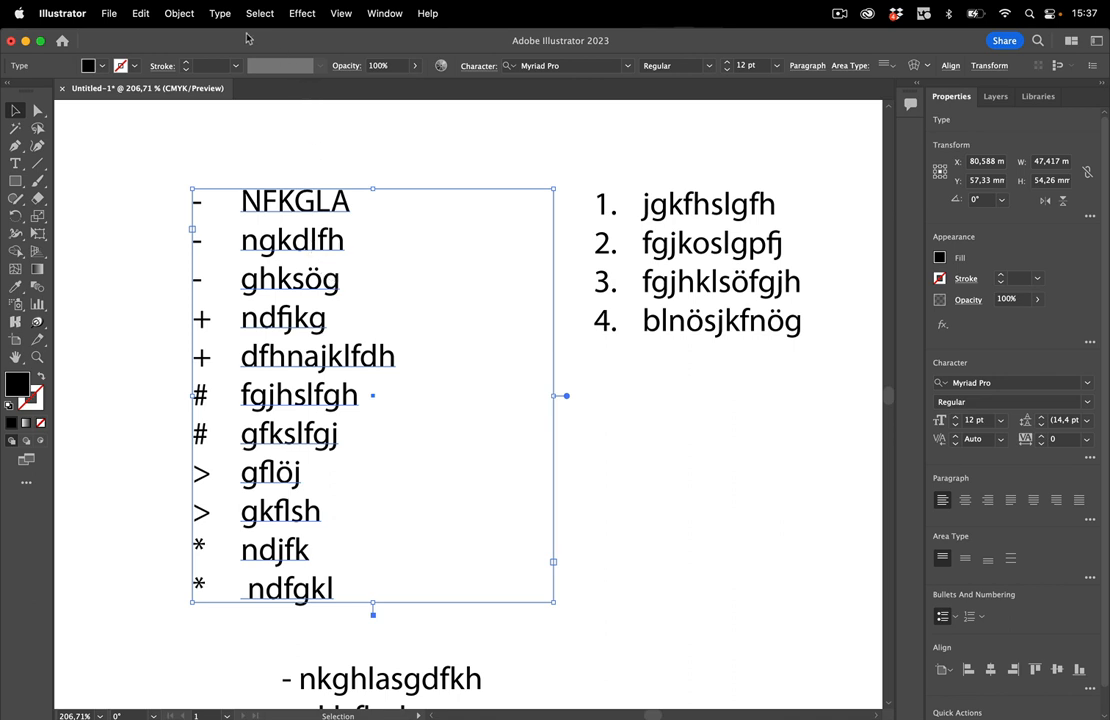
left_click(219, 13)
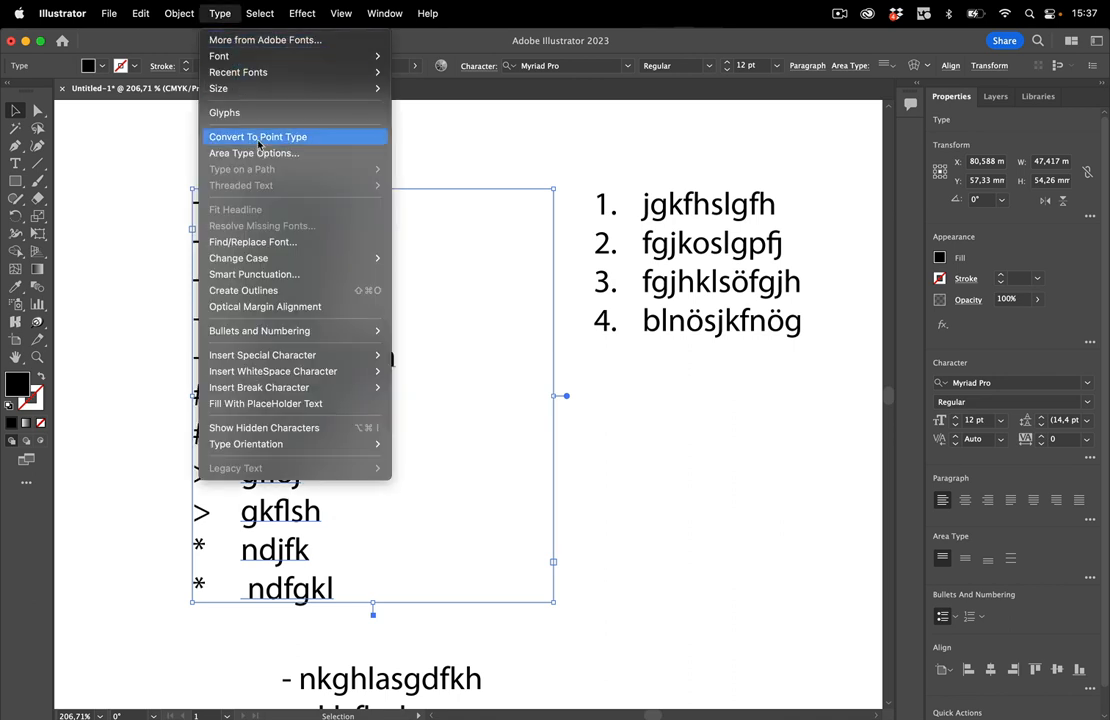
left_click(258, 137)
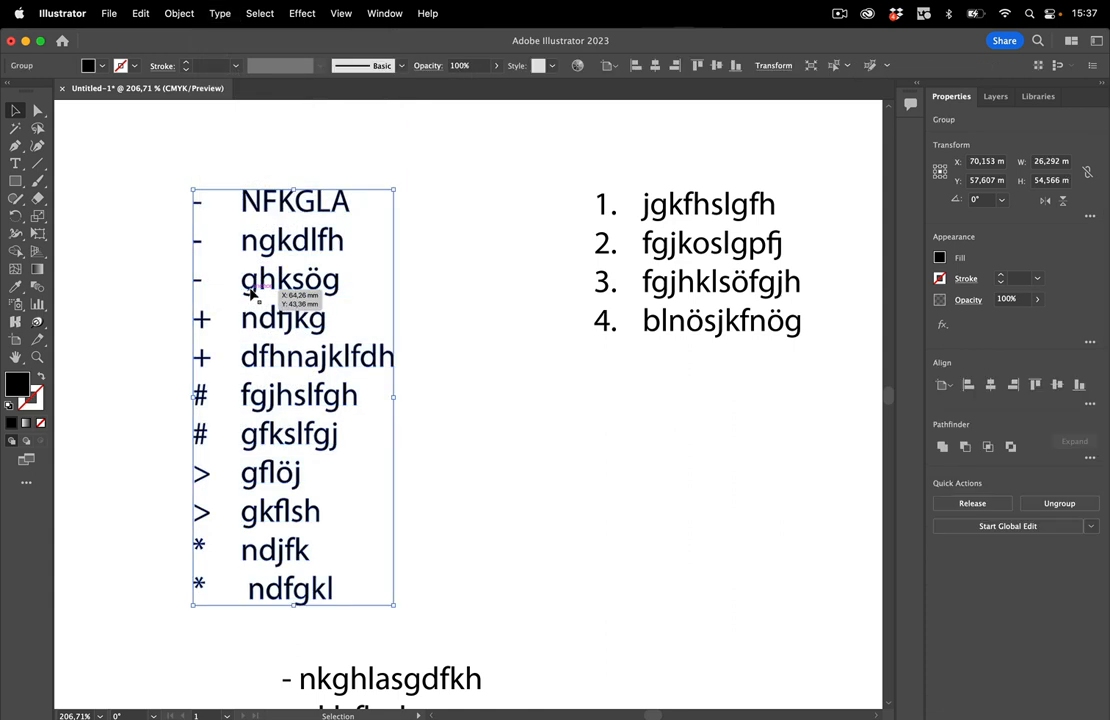
mouse_move(232, 454)
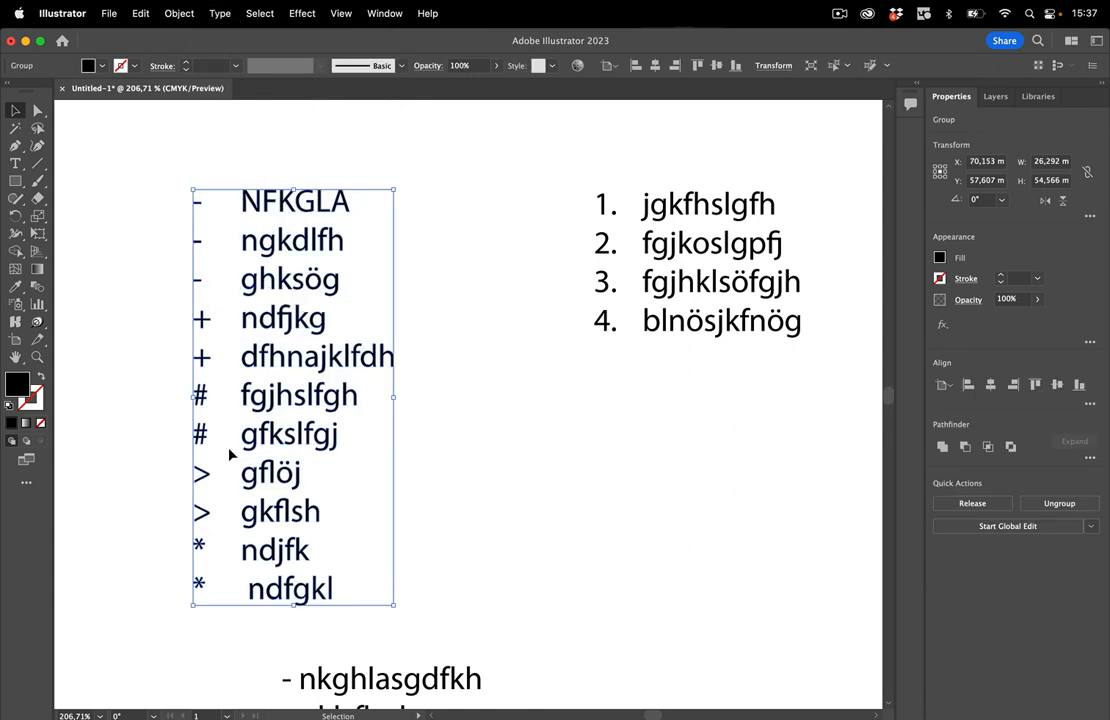
mouse_move(430, 152)
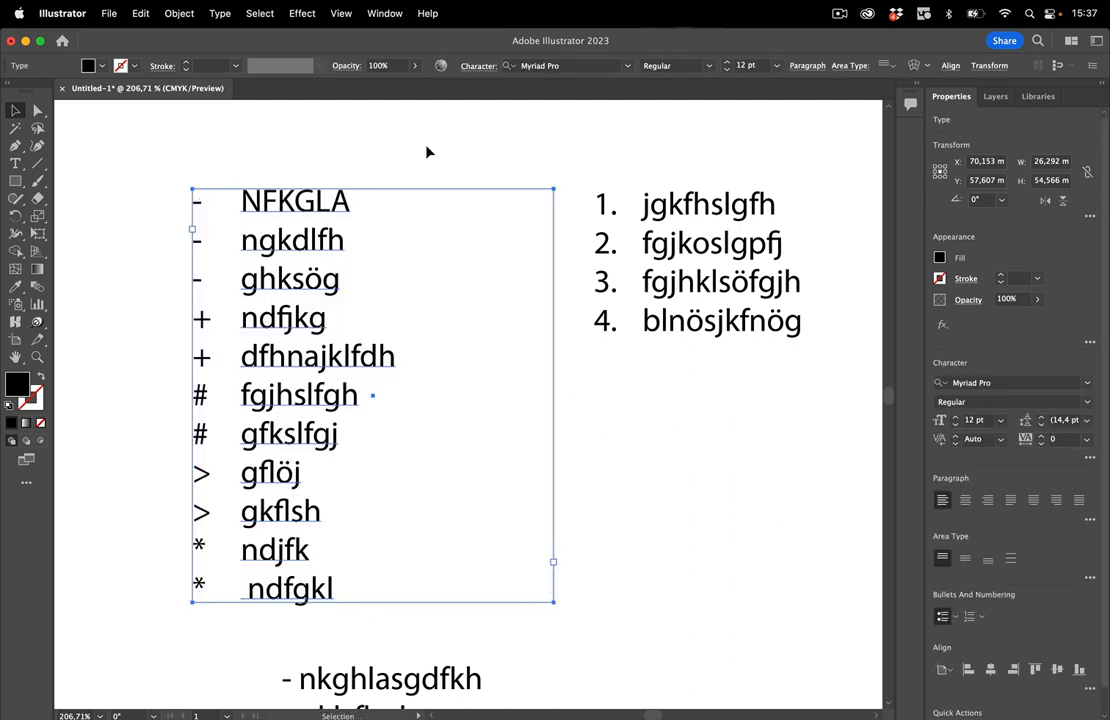
left_click_drag(553, 395, 565, 395)
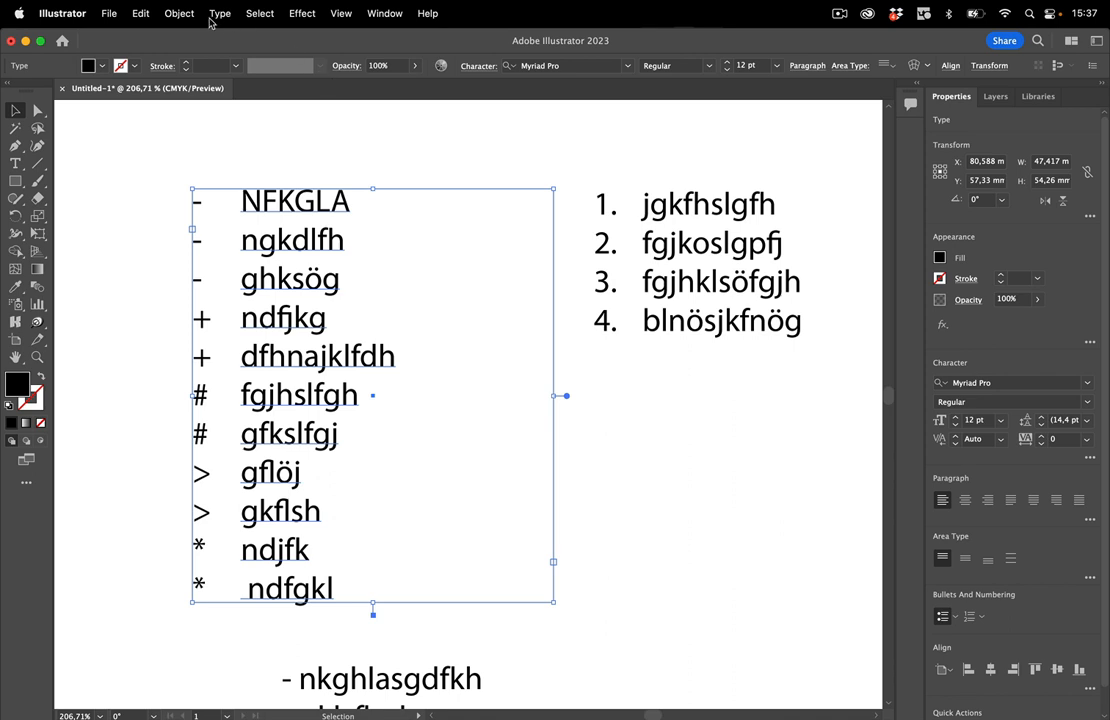
left_click(219, 13)
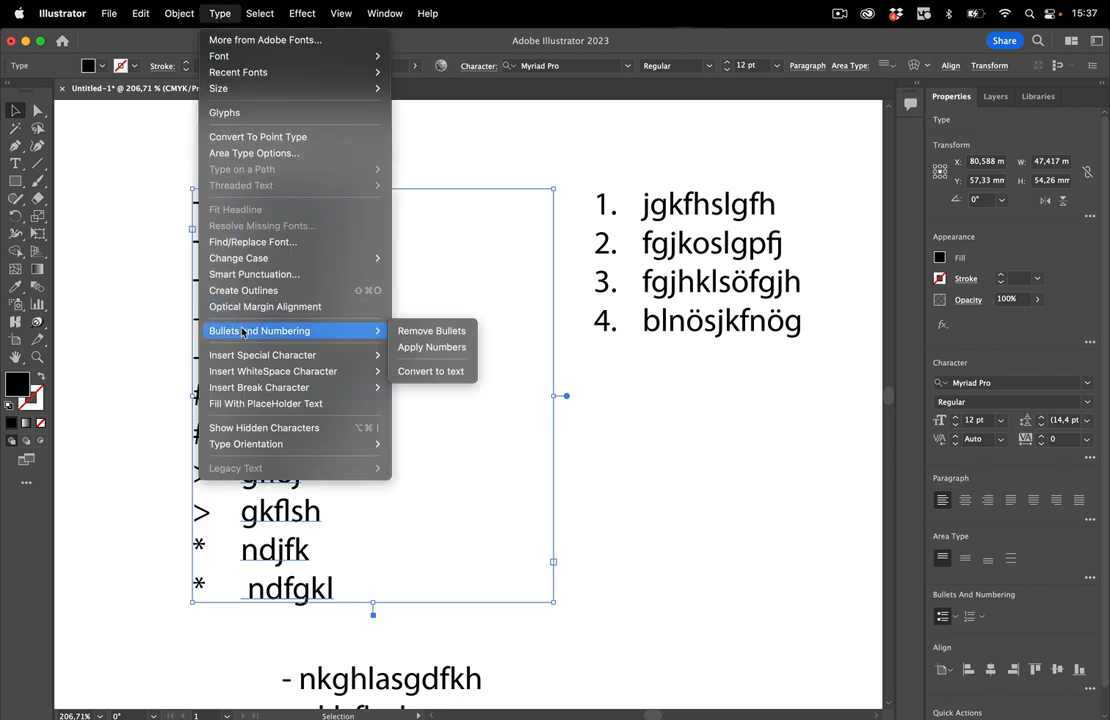
mouse_move(430, 371)
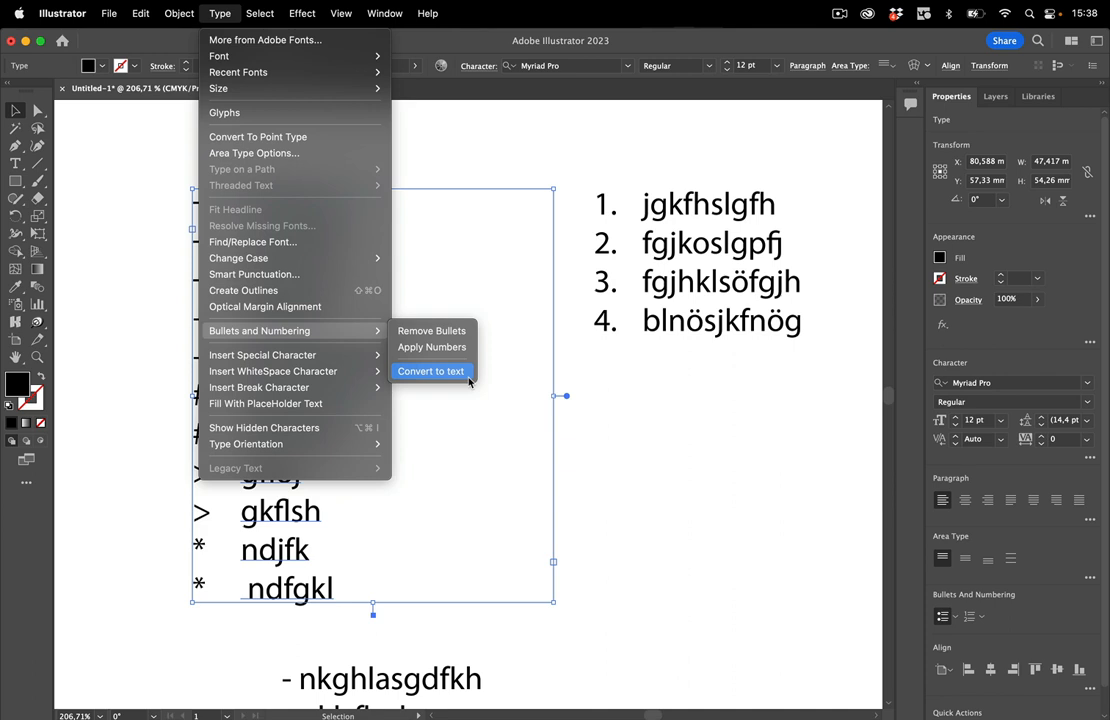
mouse_move(629, 411)
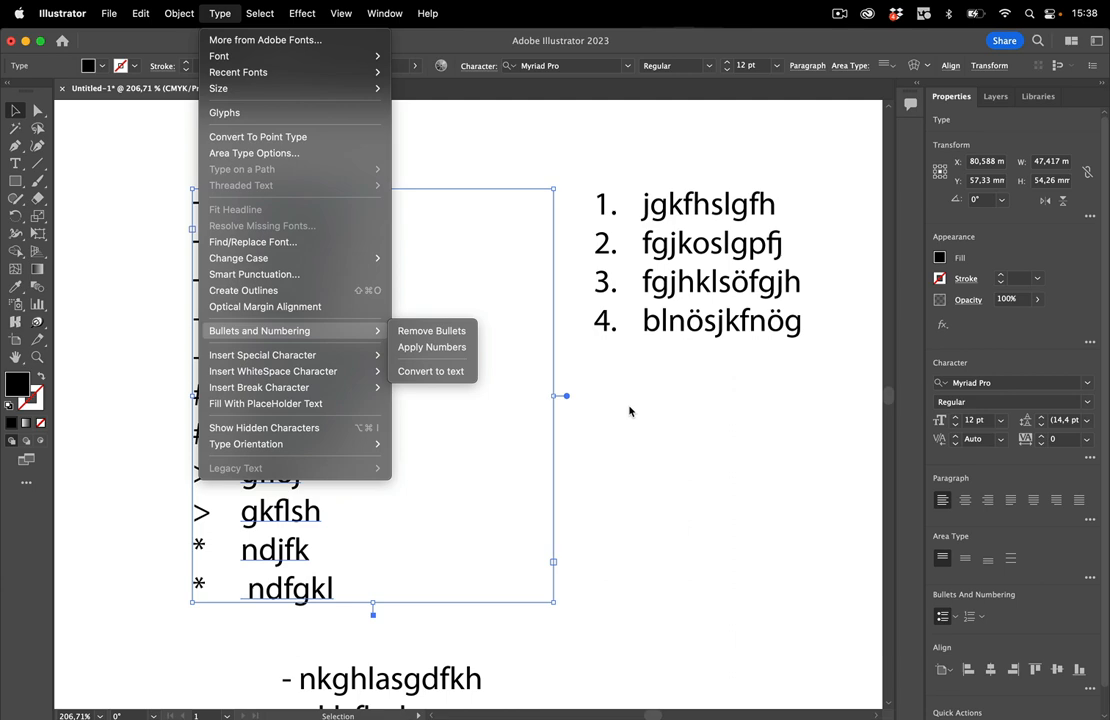
left_click(431, 330)
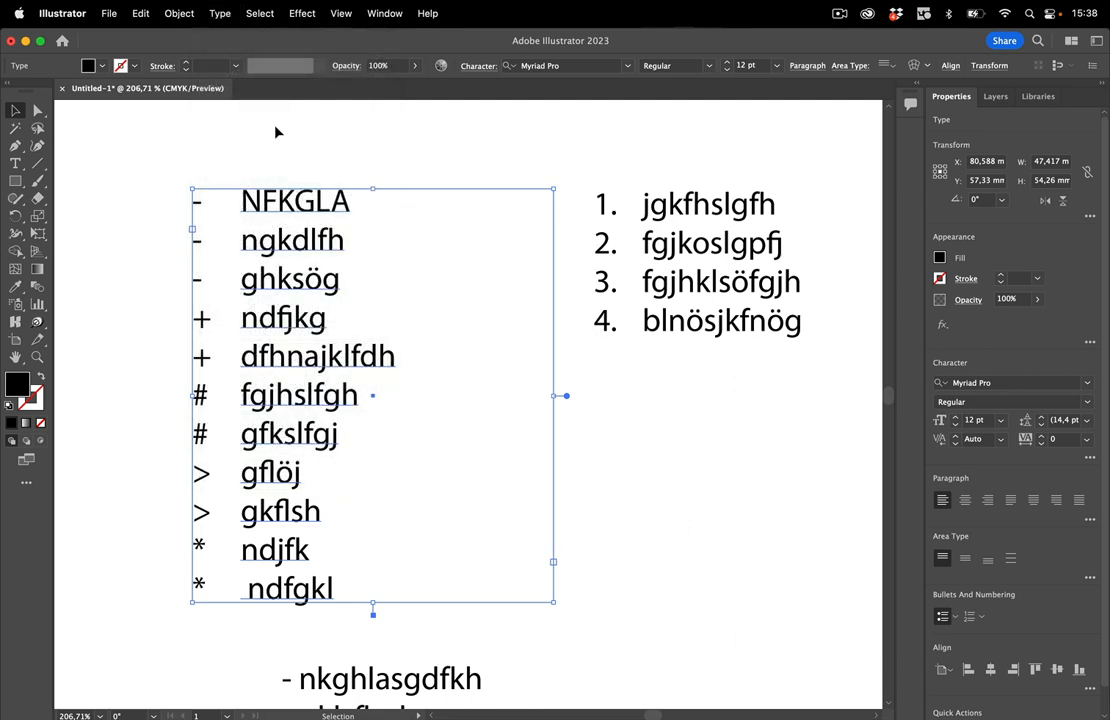
Flatten Transparency on the bulleted list with 'Convert All Text to Outlines' enabled.
left_click(179, 13)
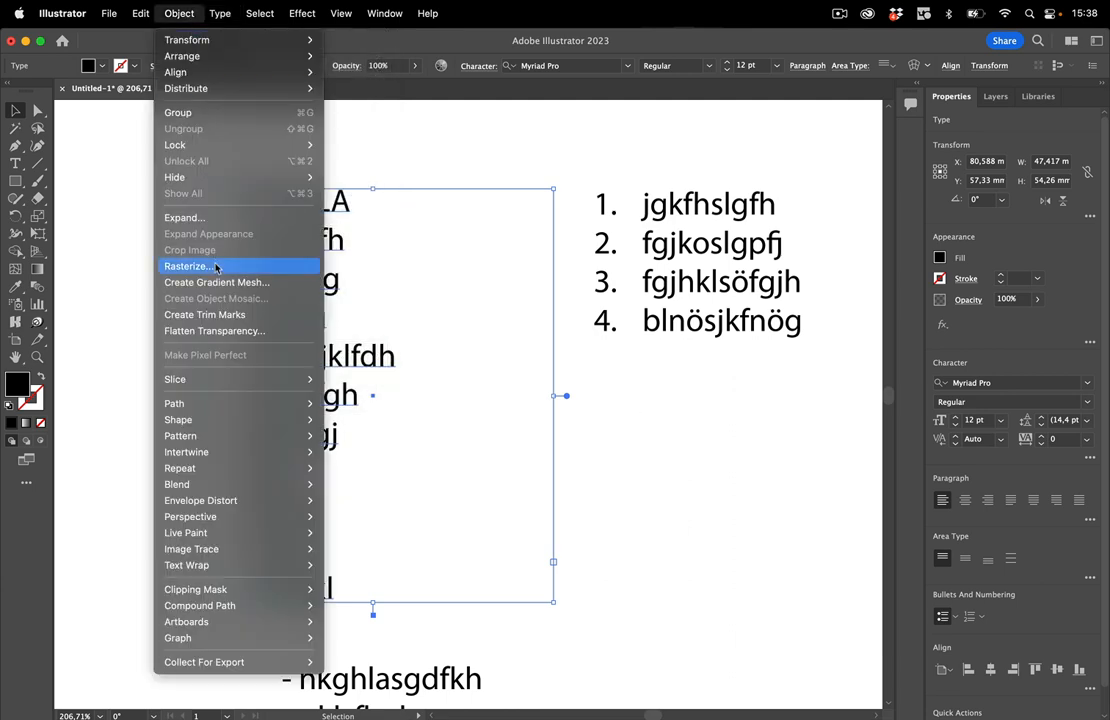
left_click(214, 331)
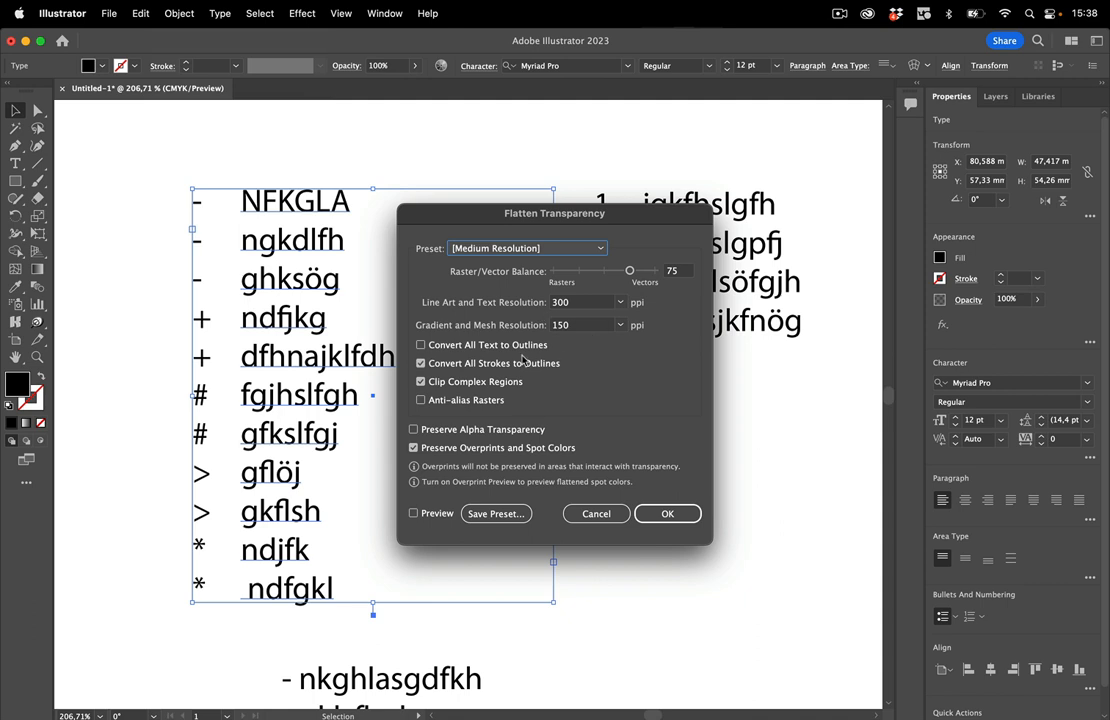
left_click(420, 345)
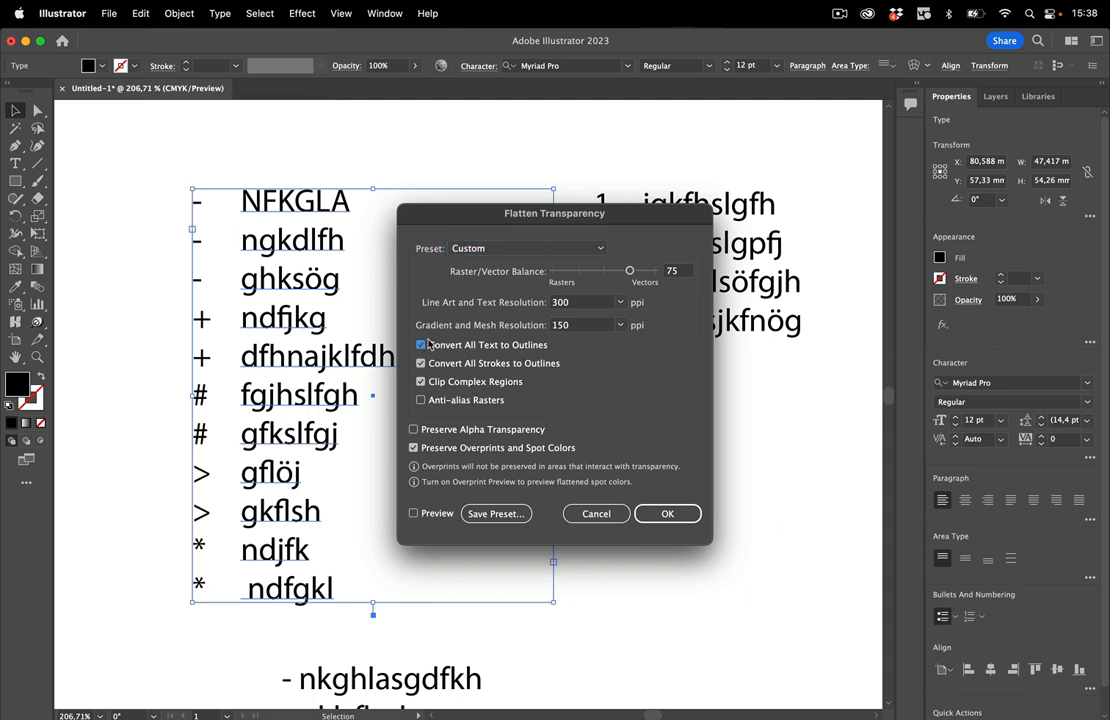
left_click(667, 513)
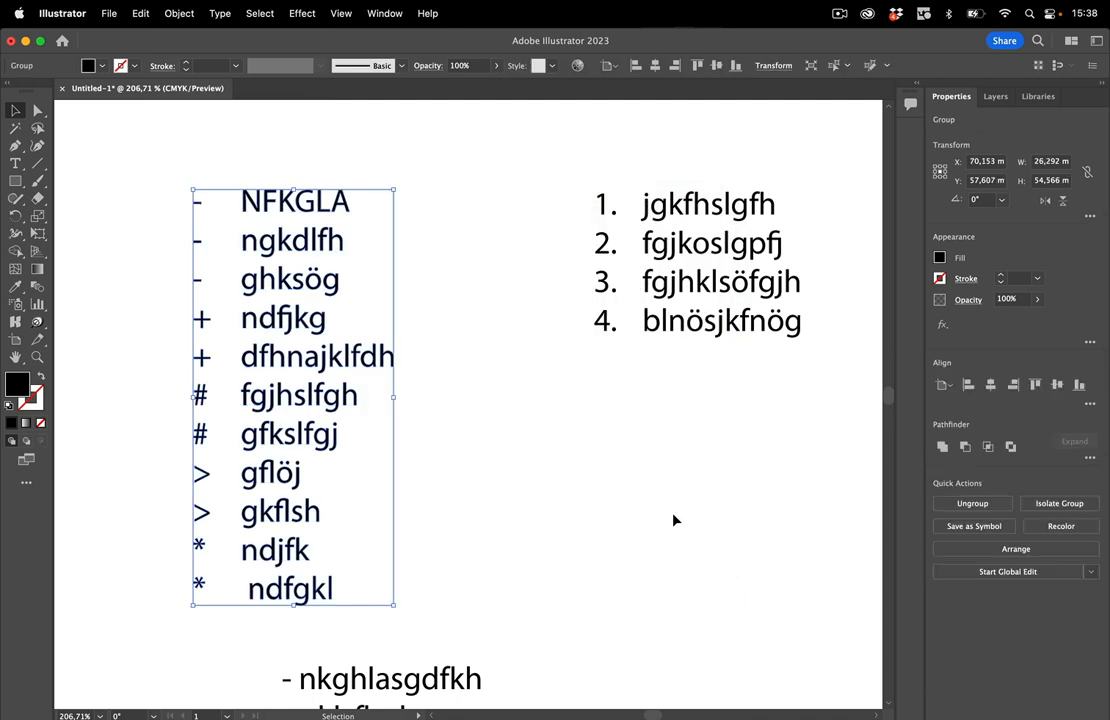